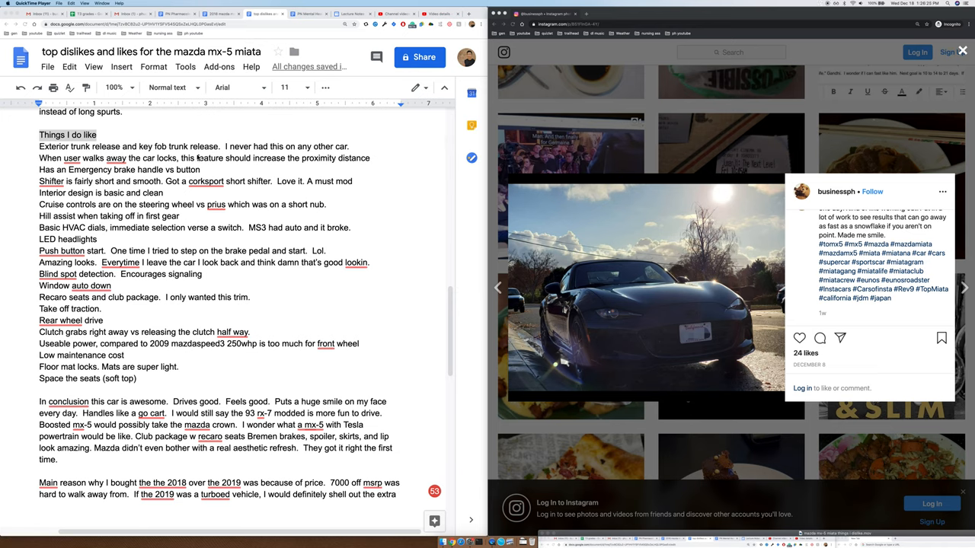
mouse_move(128, 165)
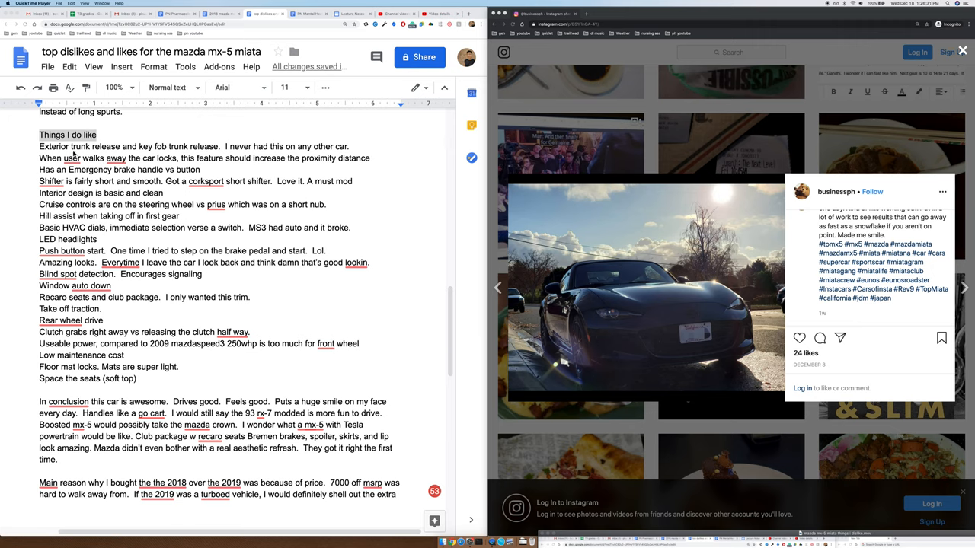
mouse_move(83, 156)
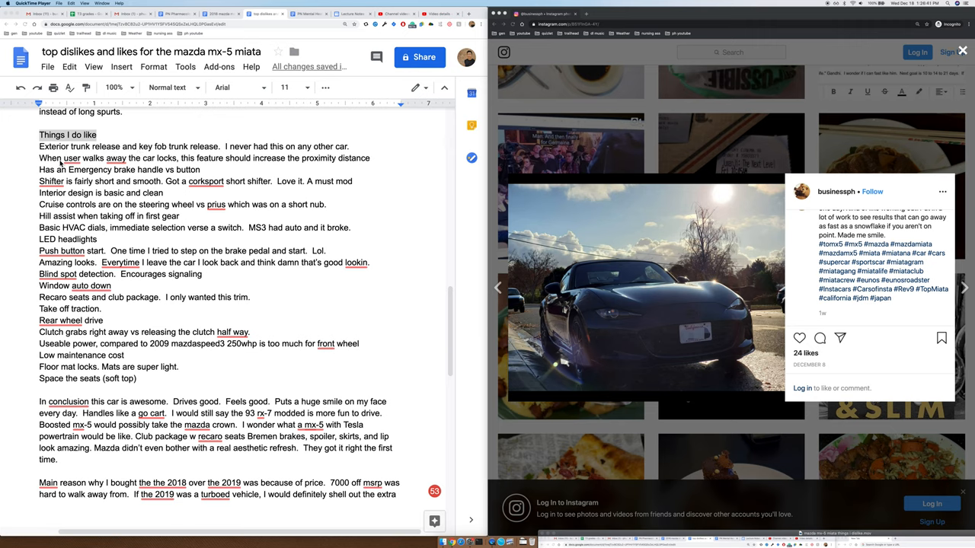
mouse_move(158, 165)
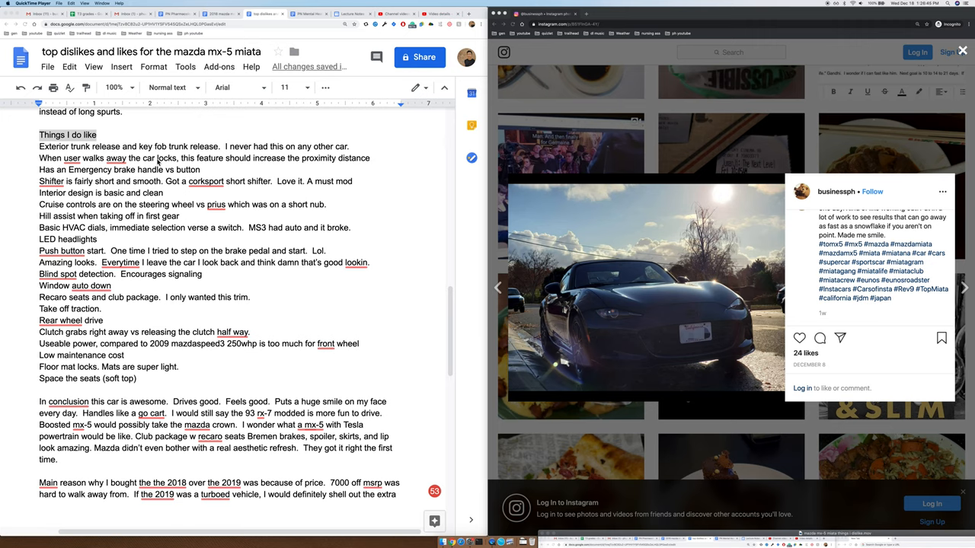
mouse_move(158, 166)
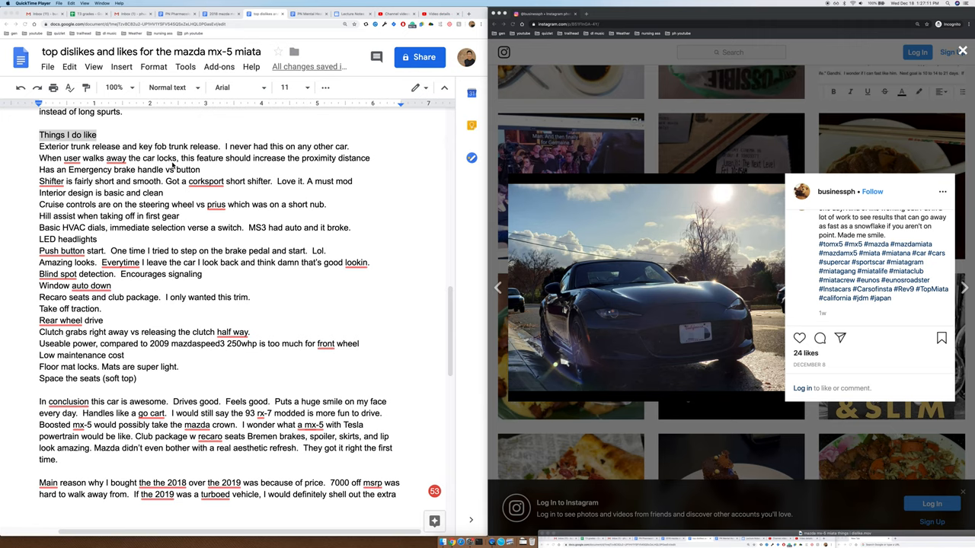
mouse_move(52, 181)
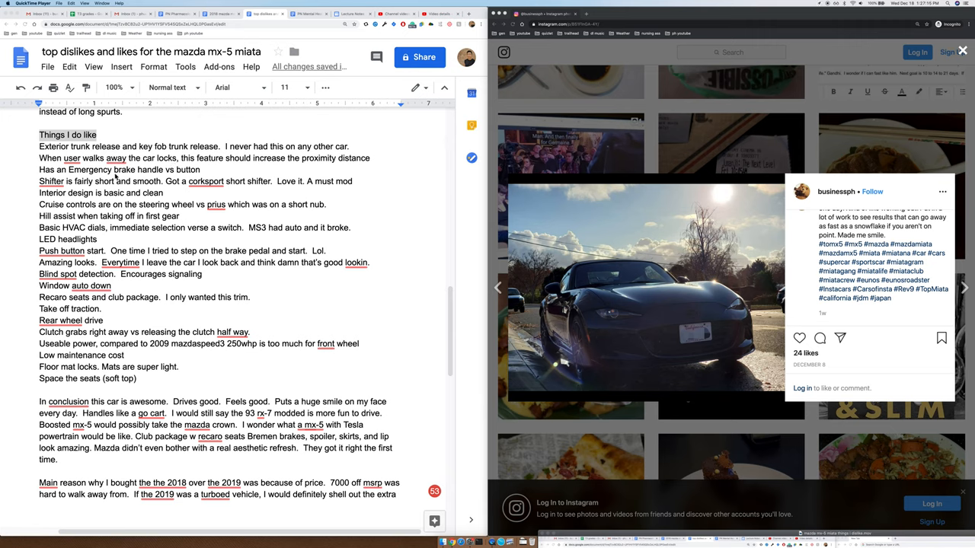
mouse_move(205, 173)
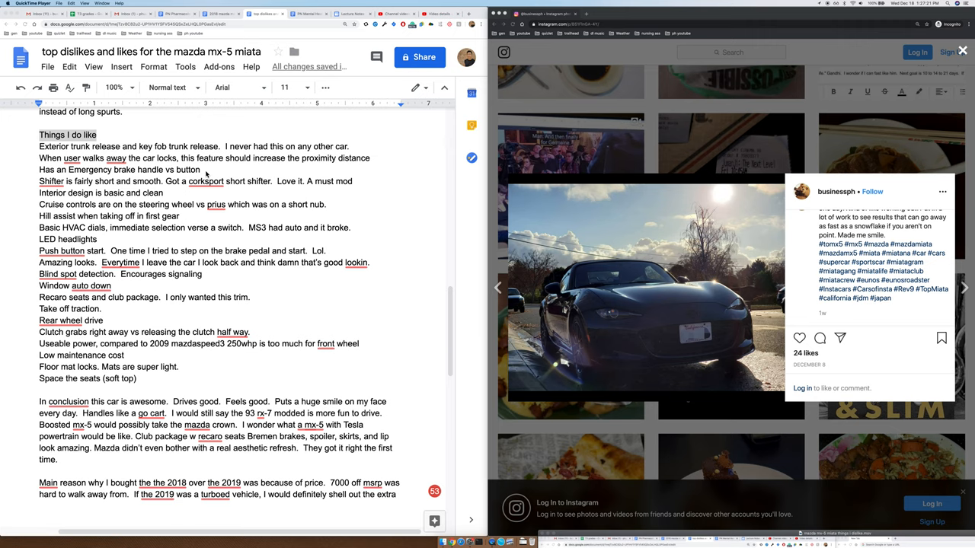
mouse_move(134, 173)
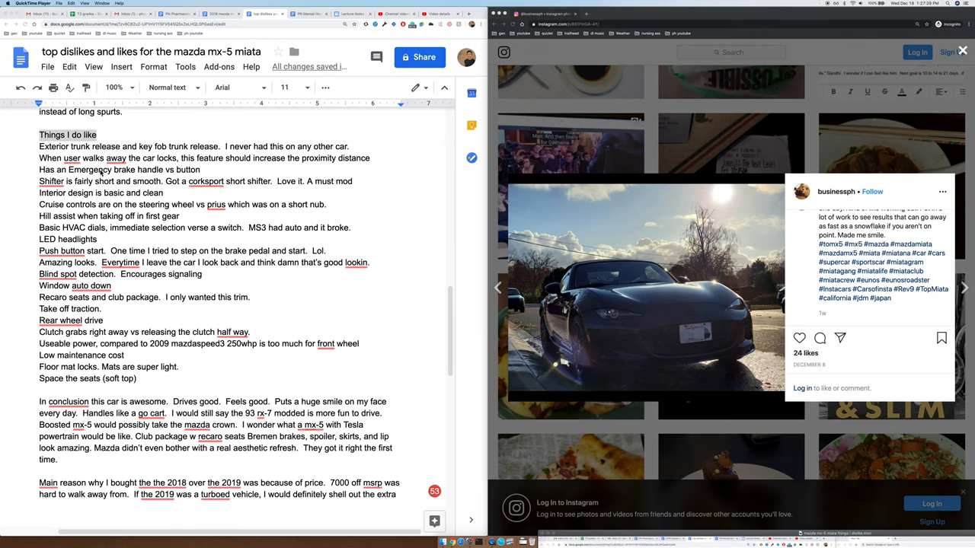
mouse_move(65, 181)
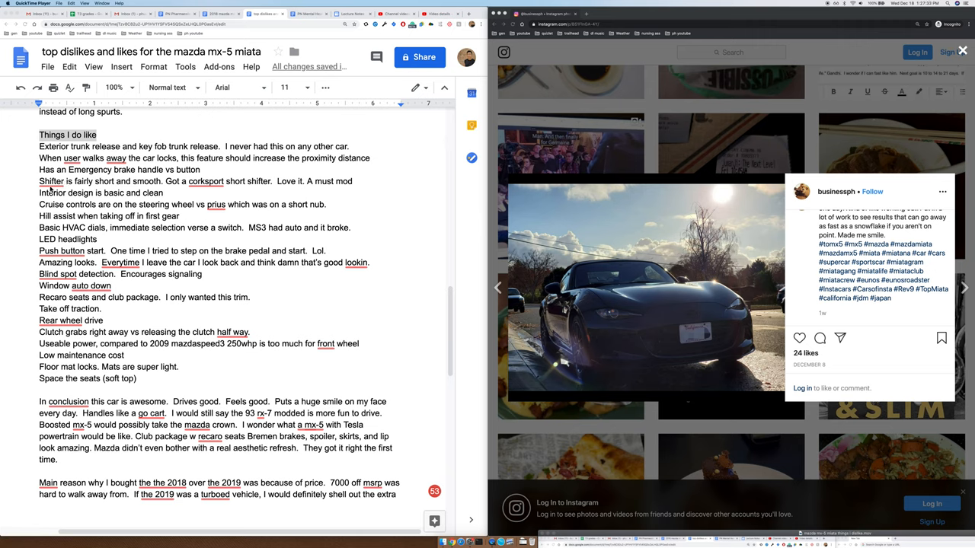
mouse_move(96, 189)
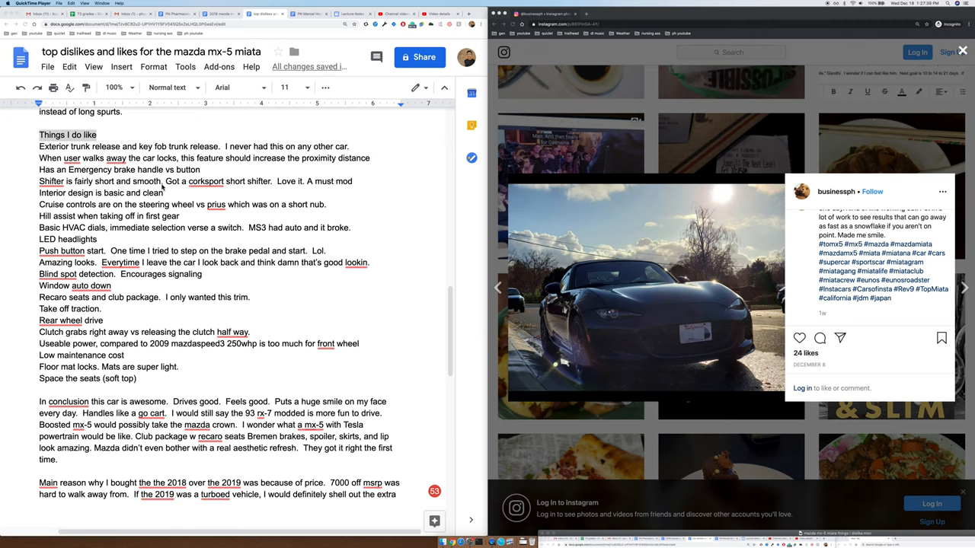
mouse_move(235, 186)
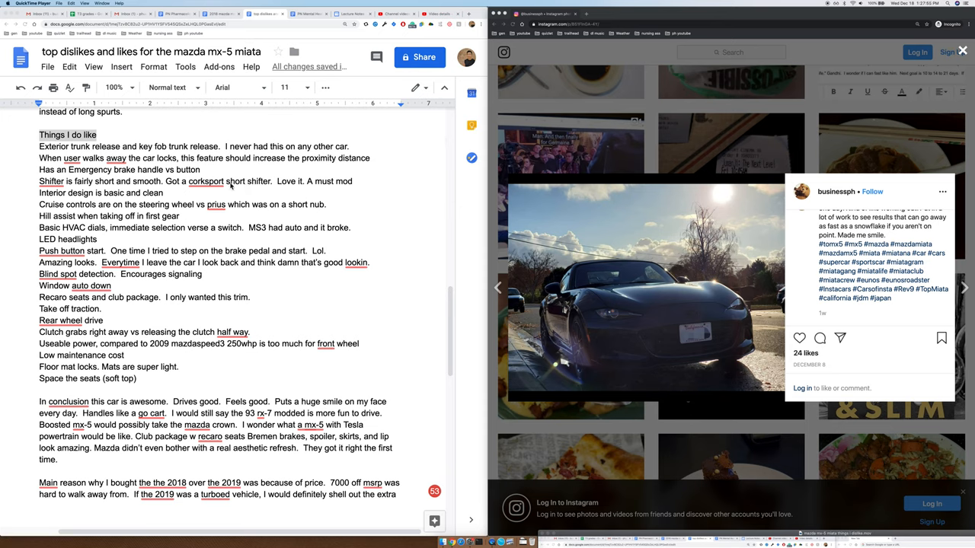
mouse_move(76, 206)
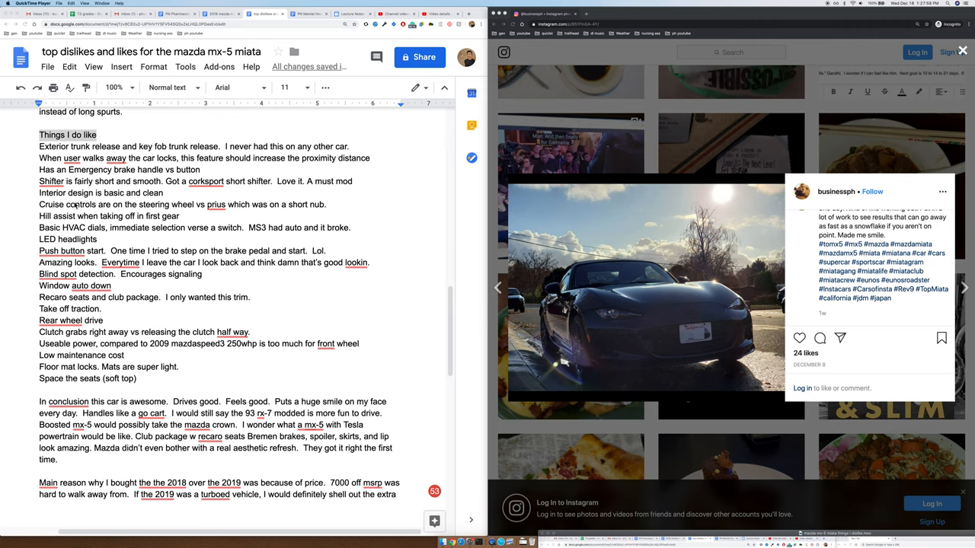
mouse_move(122, 202)
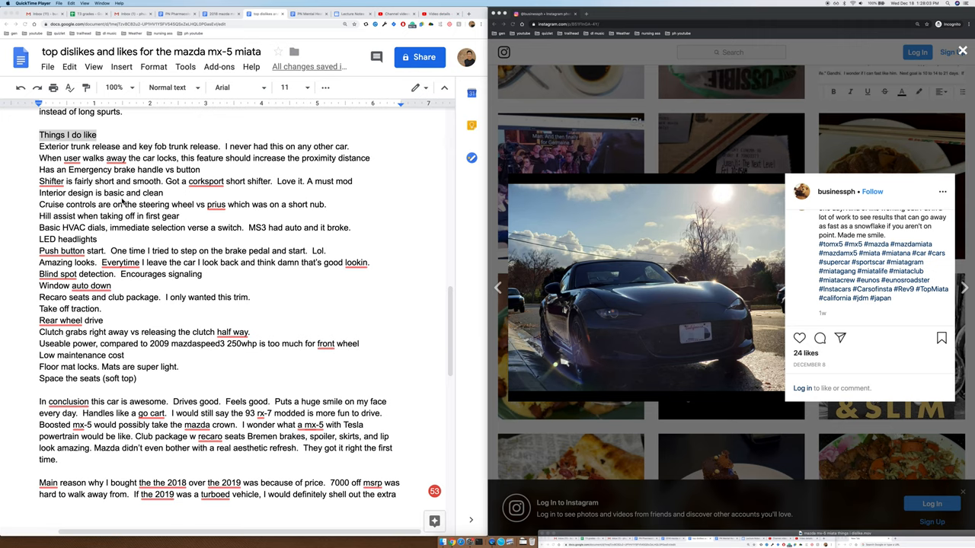
mouse_move(125, 213)
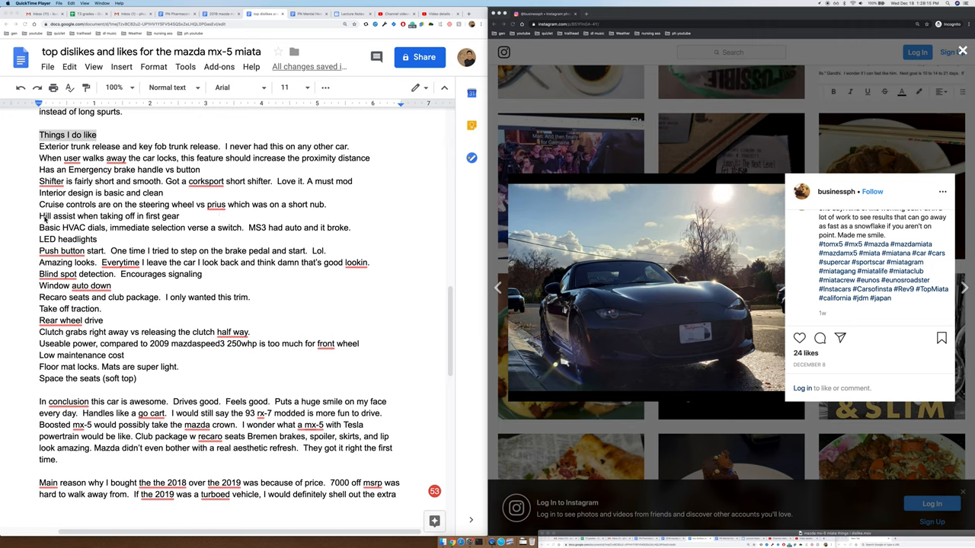
mouse_move(93, 222)
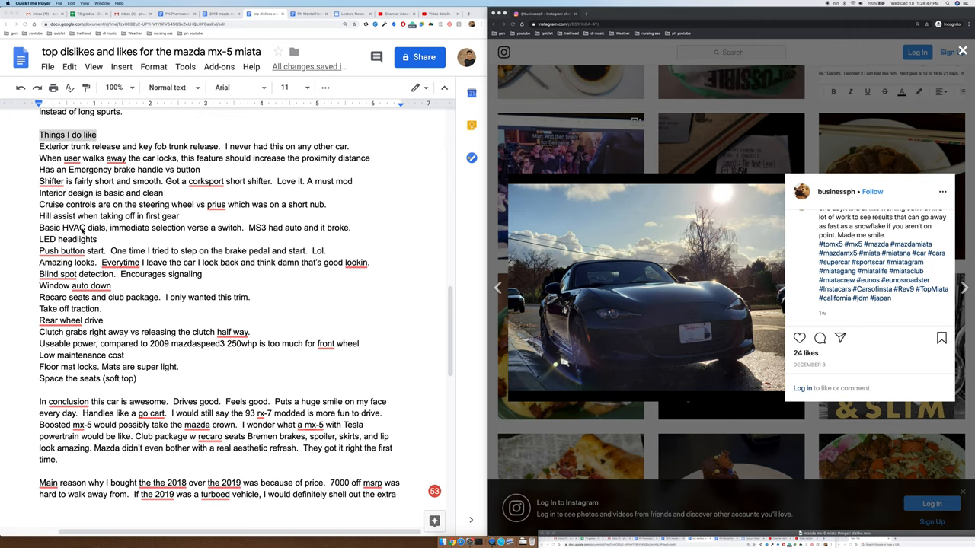
mouse_move(98, 232)
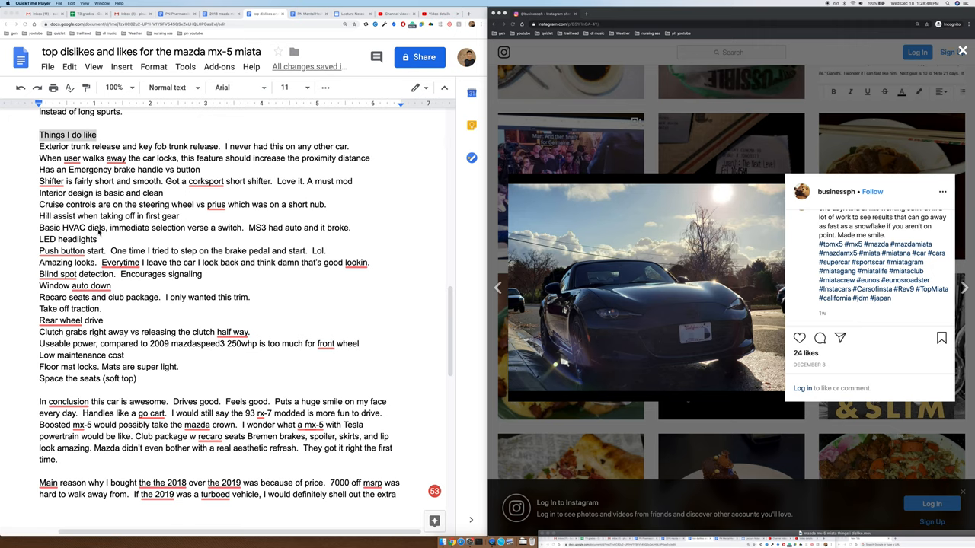
mouse_move(189, 234)
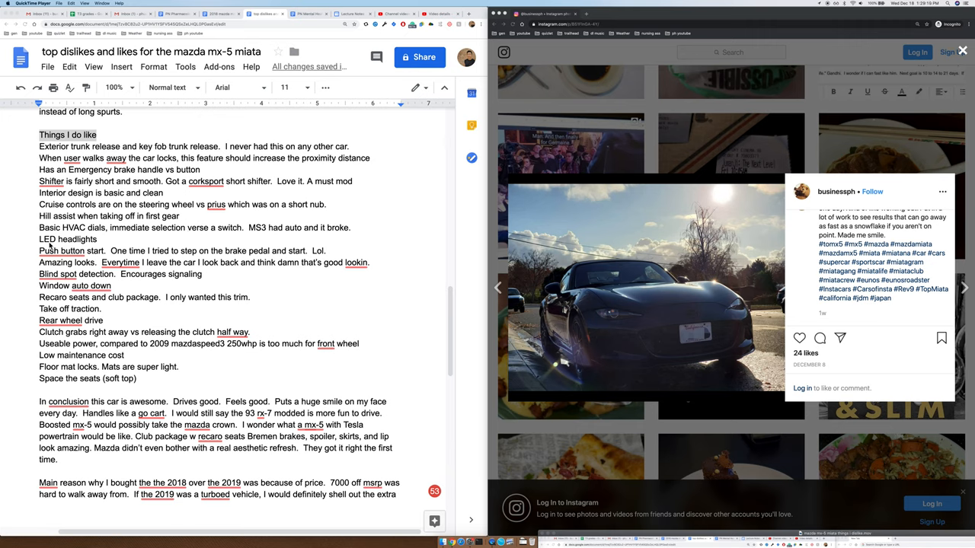
double_click(47, 239)
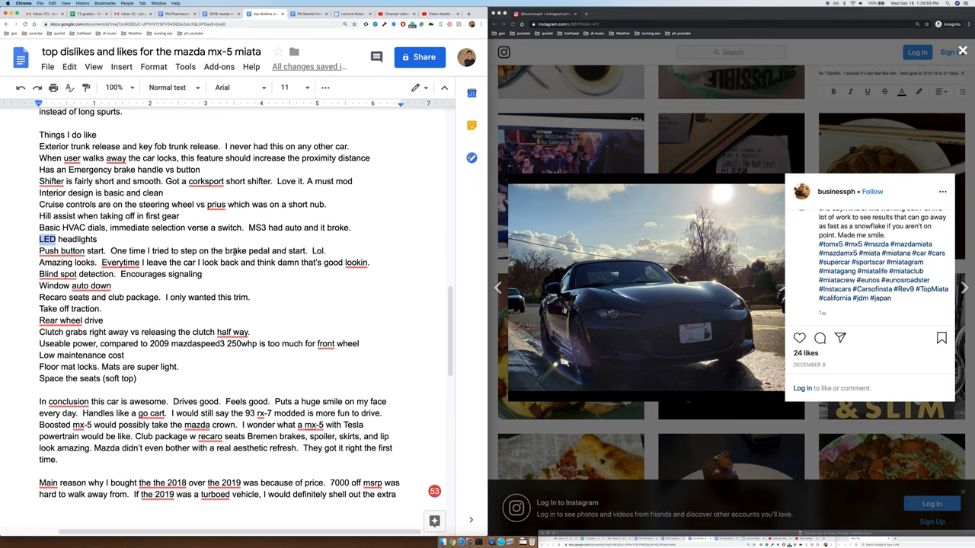
double_click(55, 262)
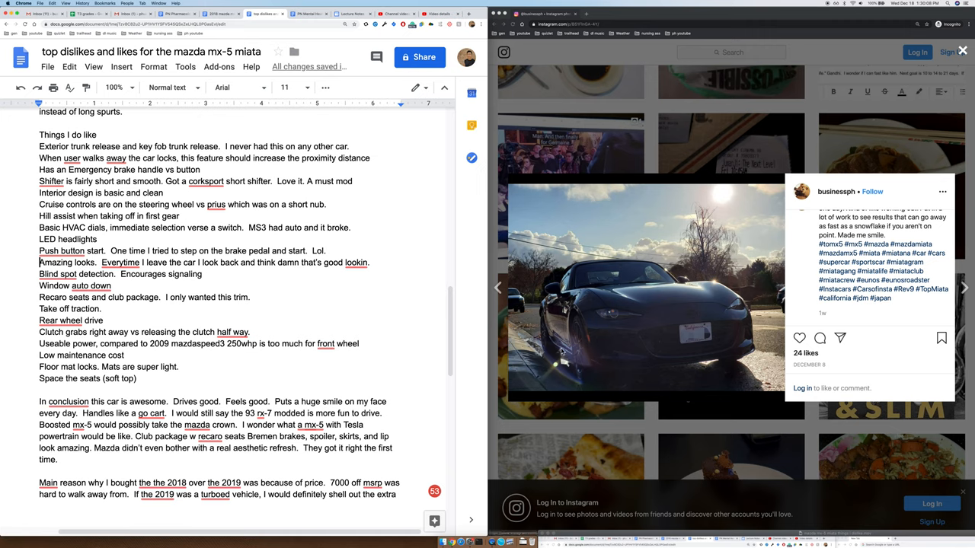
mouse_move(734, 362)
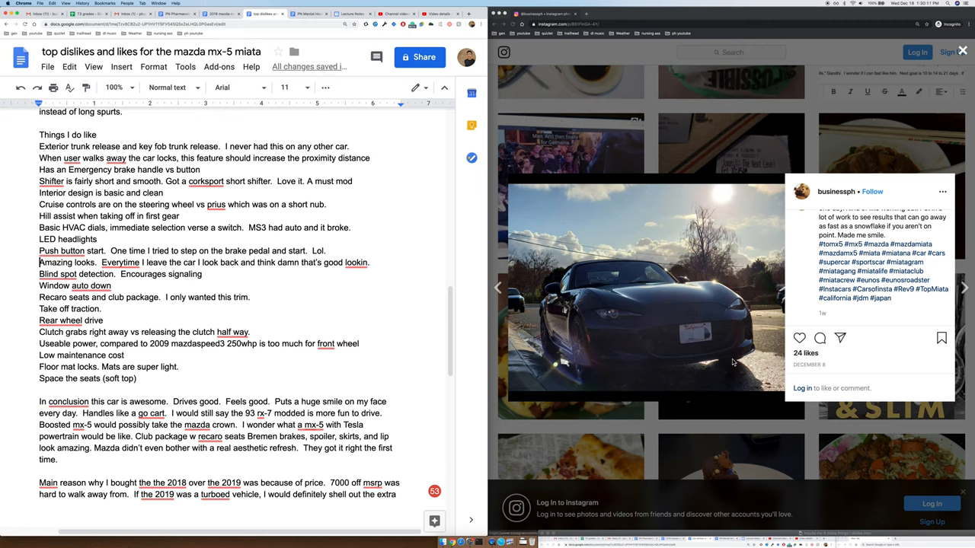
mouse_move(554, 347)
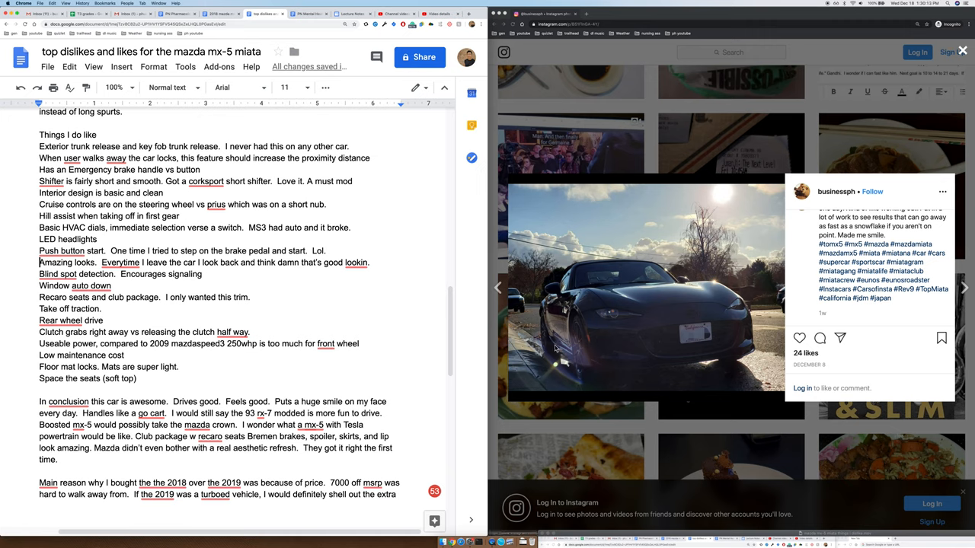
mouse_move(693, 364)
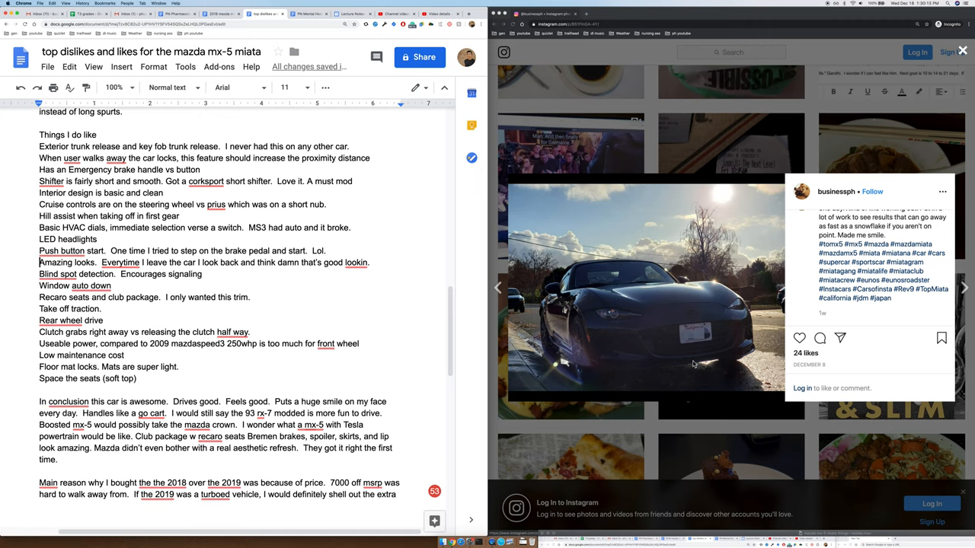
mouse_move(561, 349)
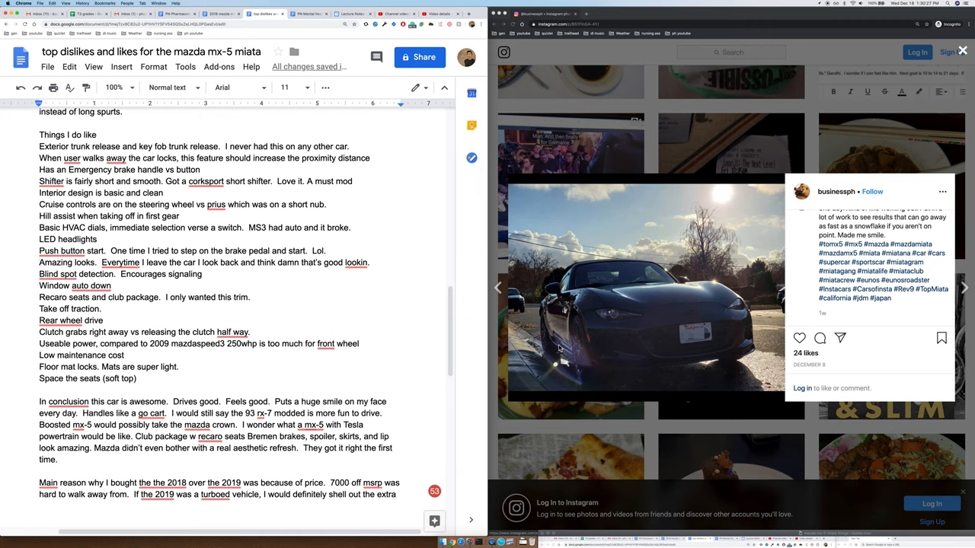
mouse_move(670, 347)
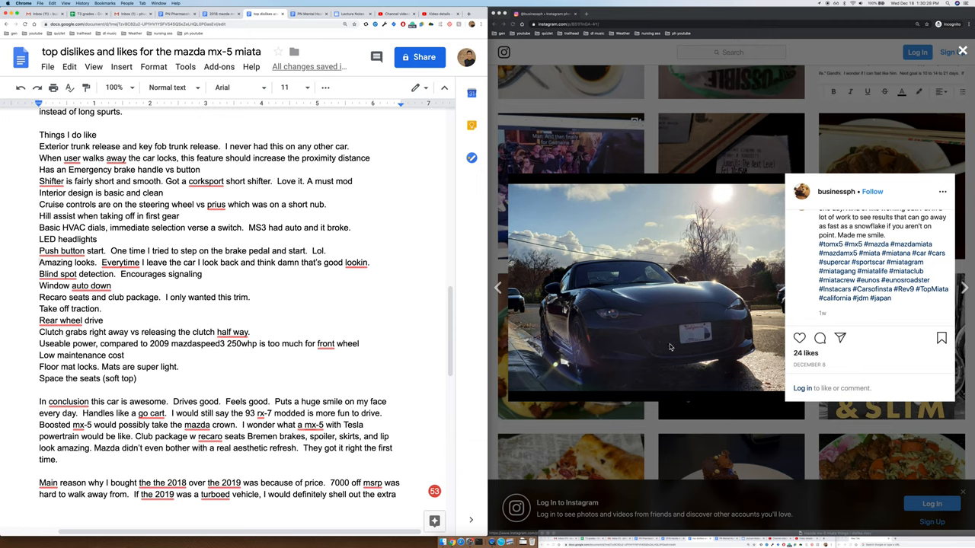
mouse_move(652, 313)
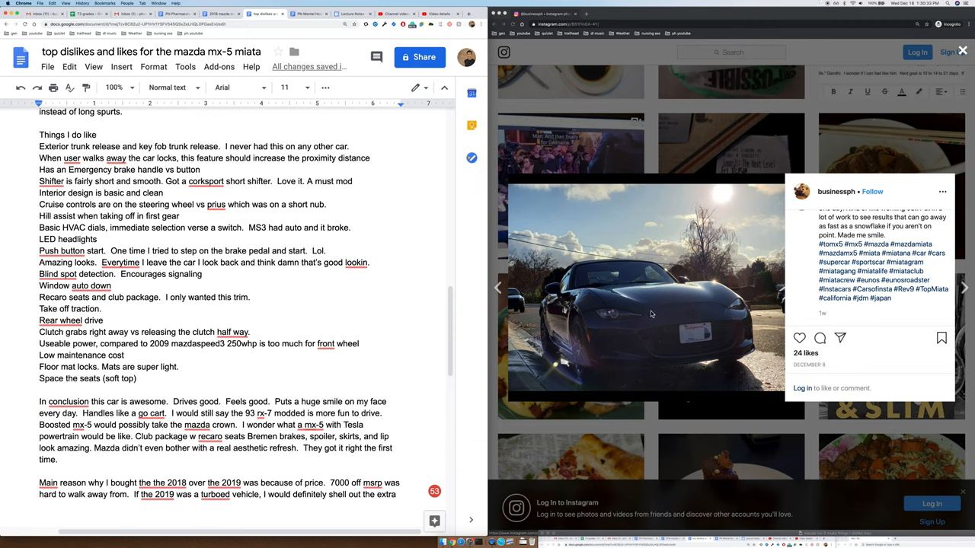
mouse_move(697, 336)
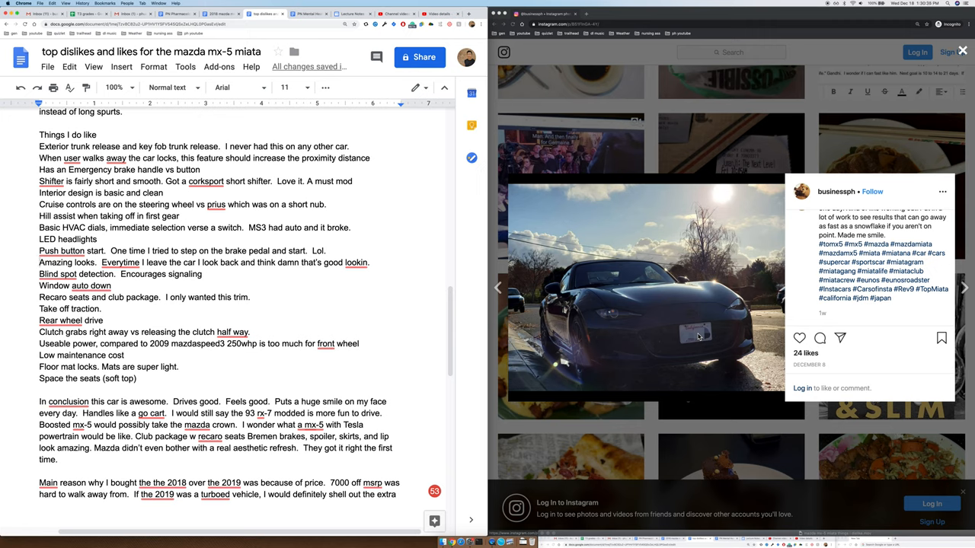
mouse_move(674, 312)
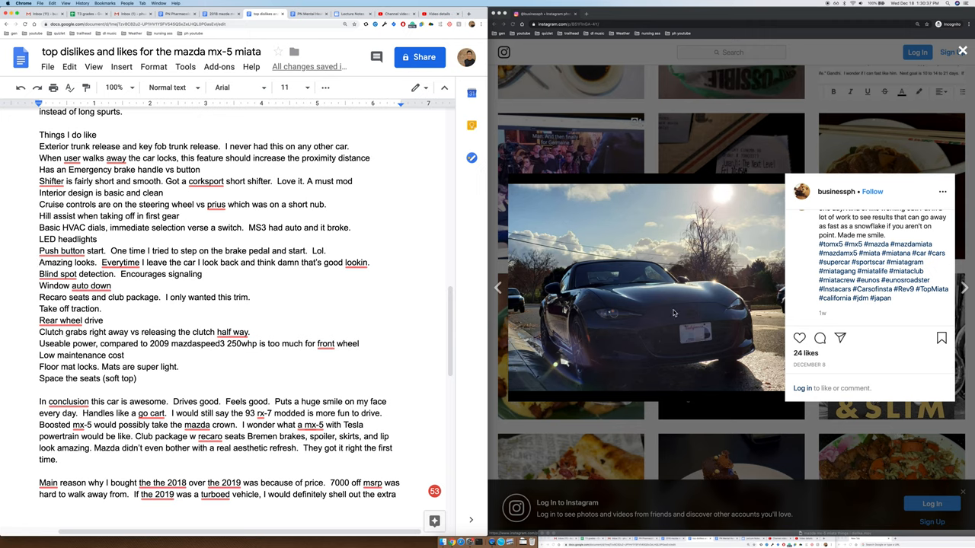
mouse_move(697, 337)
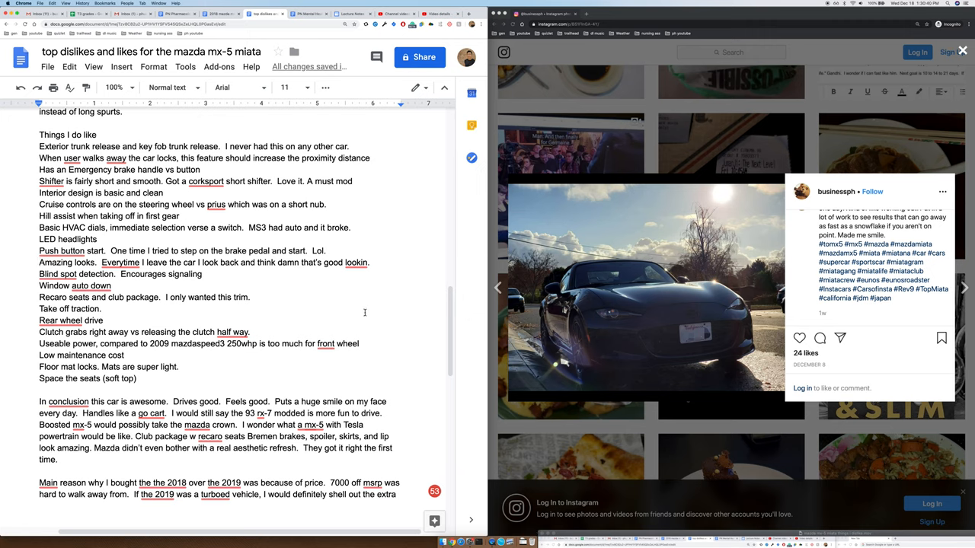
mouse_move(657, 317)
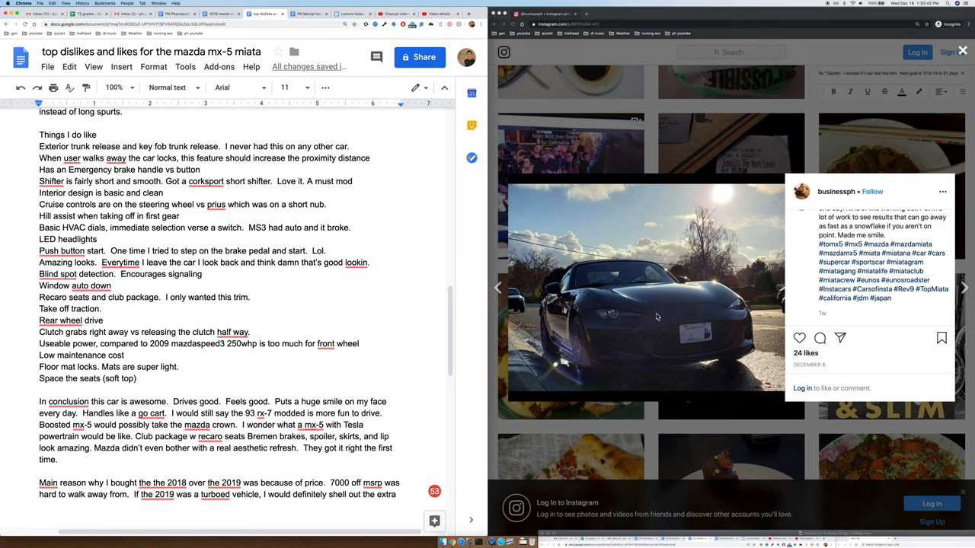
mouse_move(643, 308)
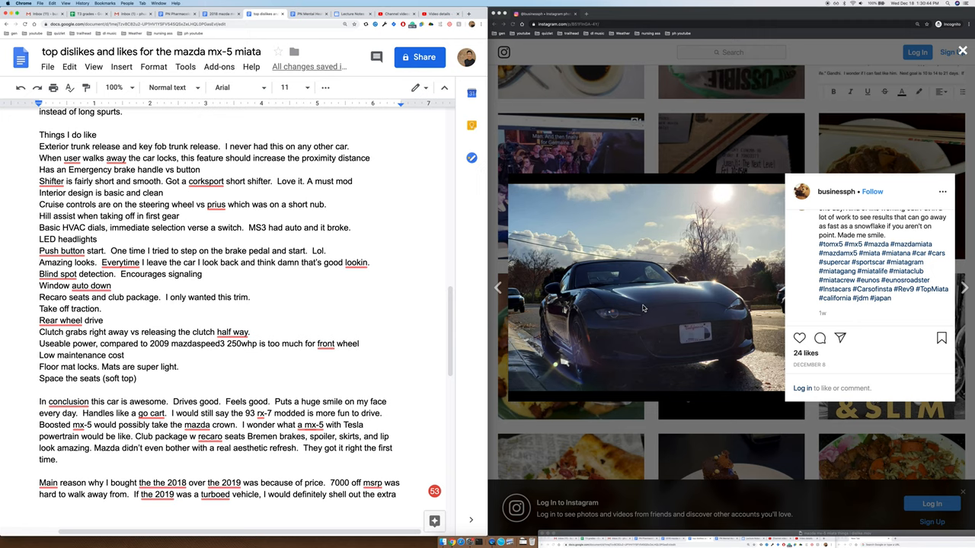
mouse_move(576, 340)
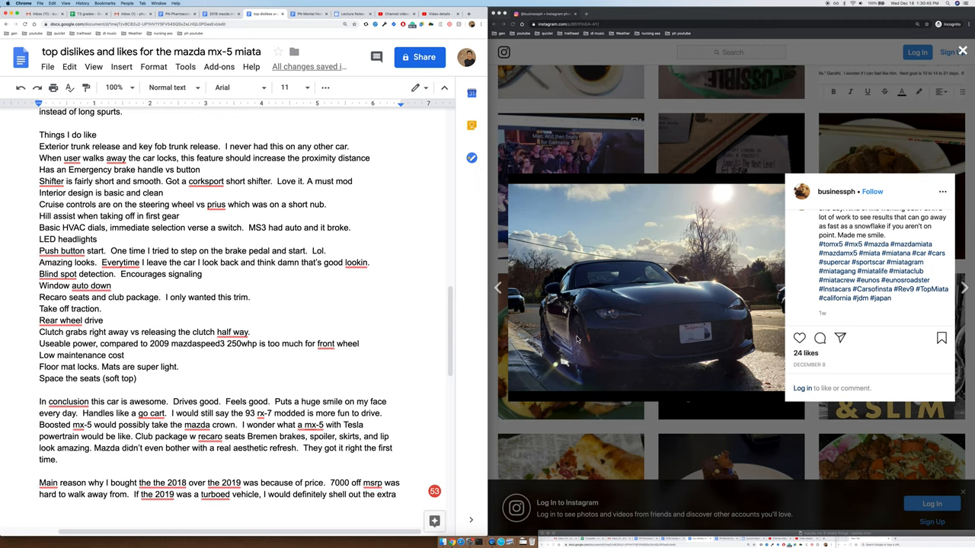
mouse_move(573, 320)
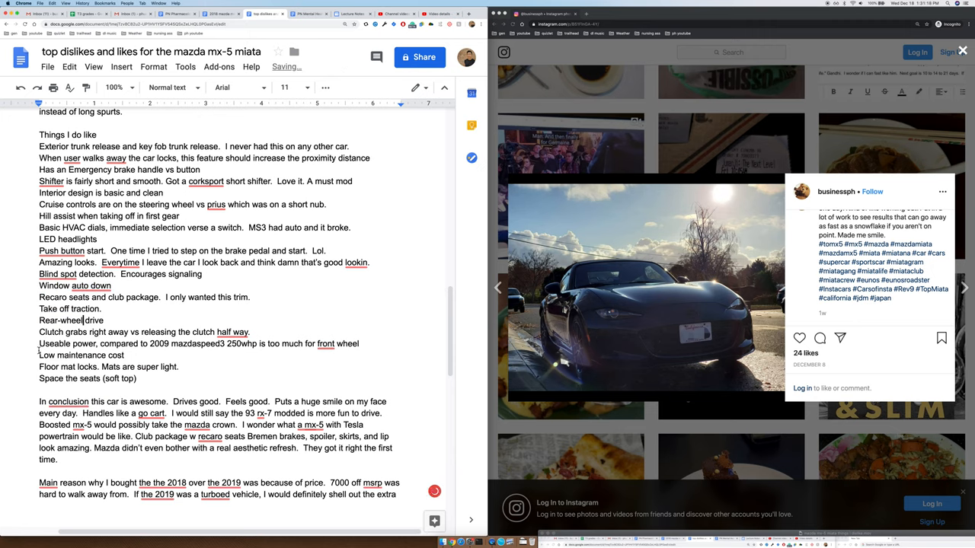
double_click(61, 319)
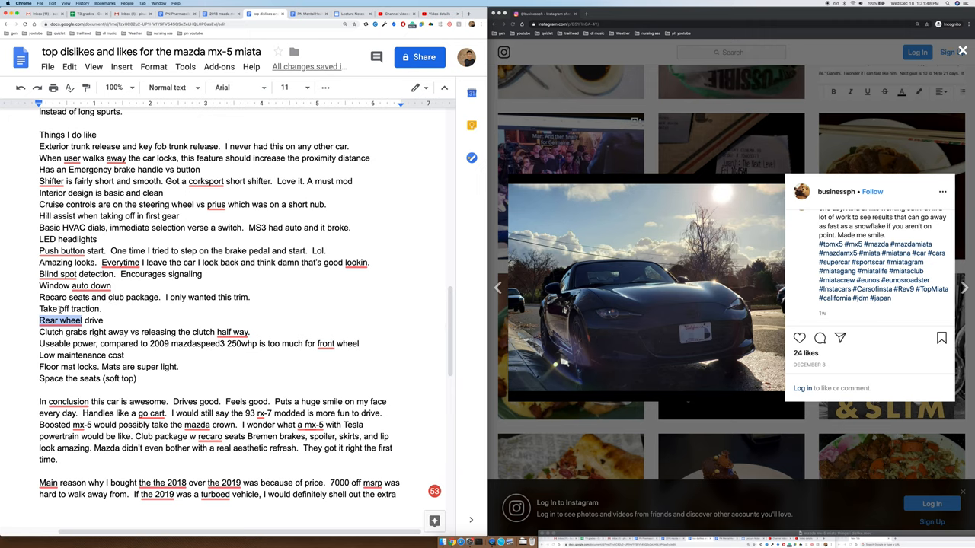
double_click(73, 308)
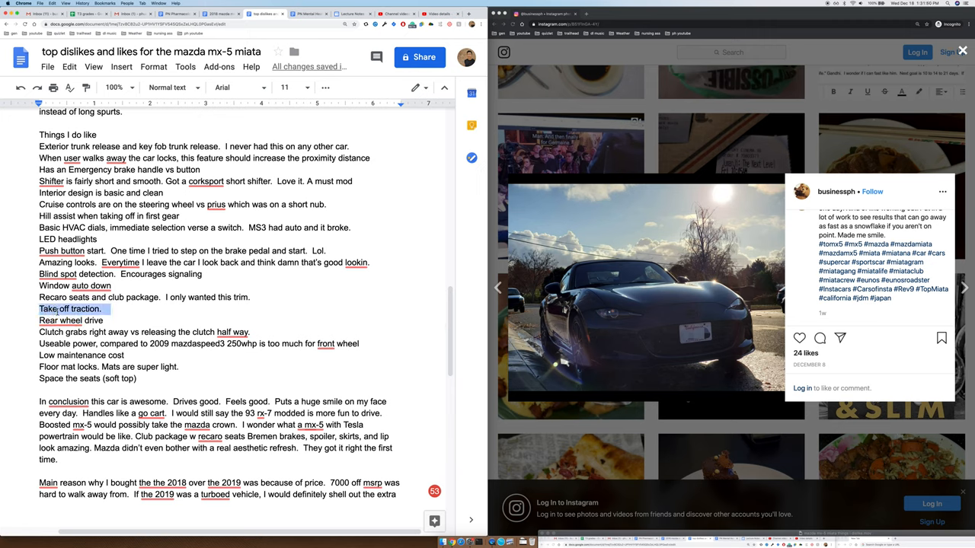
click(70, 308)
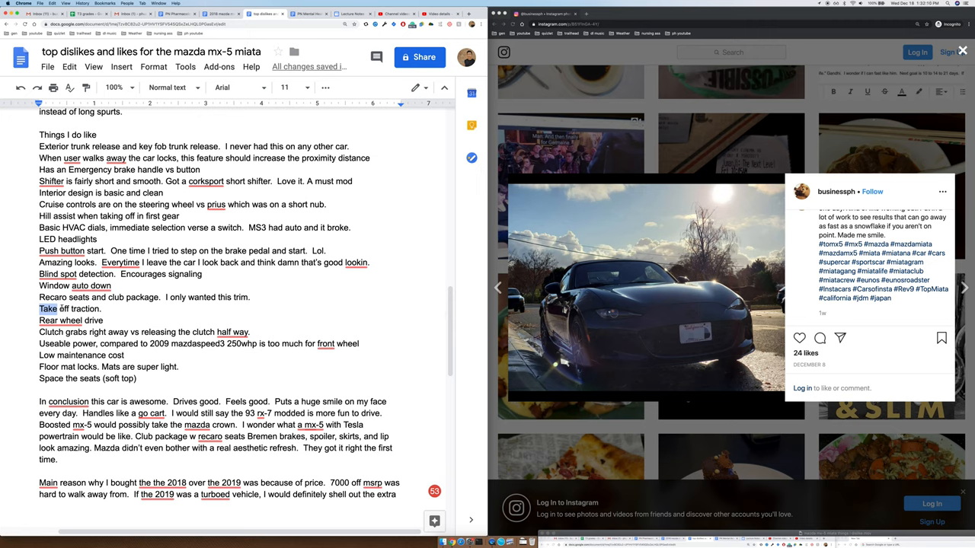
mouse_move(64, 310)
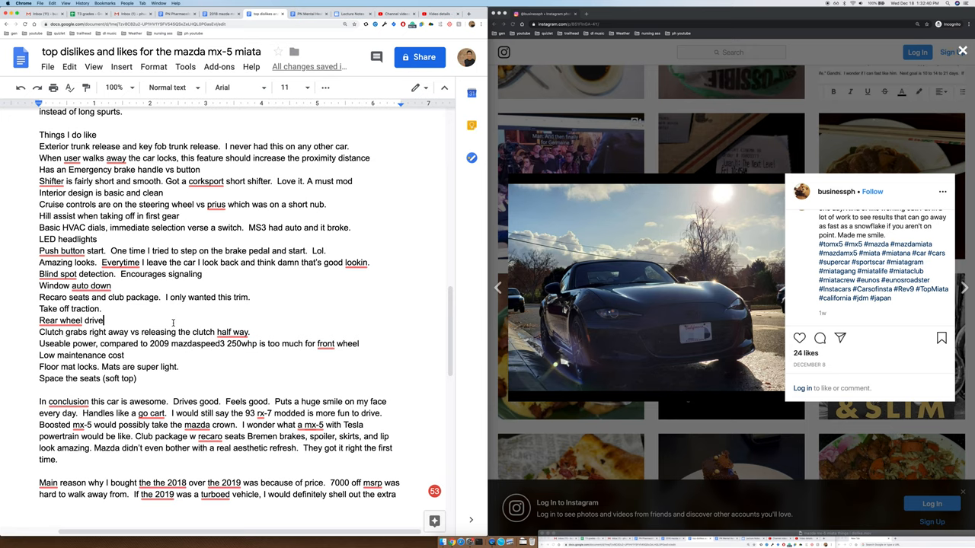
mouse_move(688, 305)
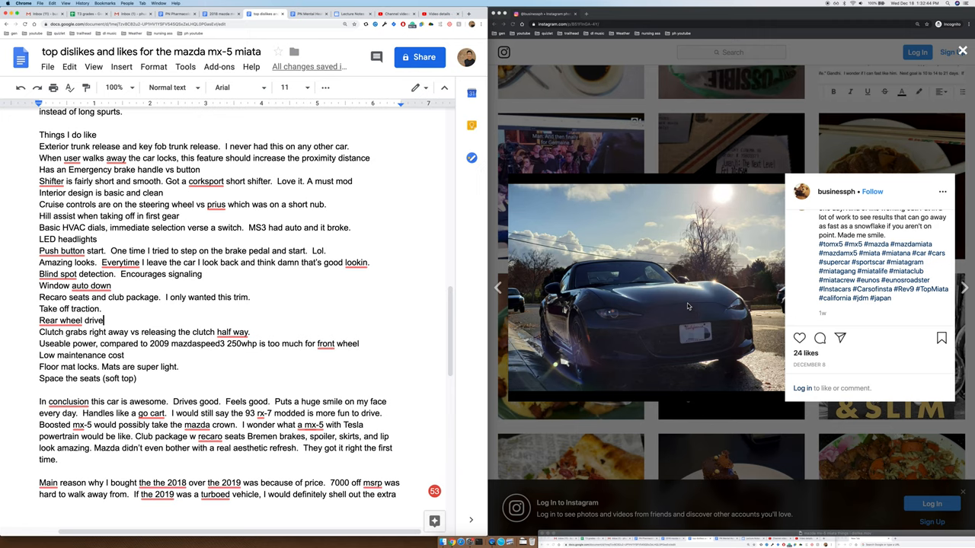
mouse_move(694, 306)
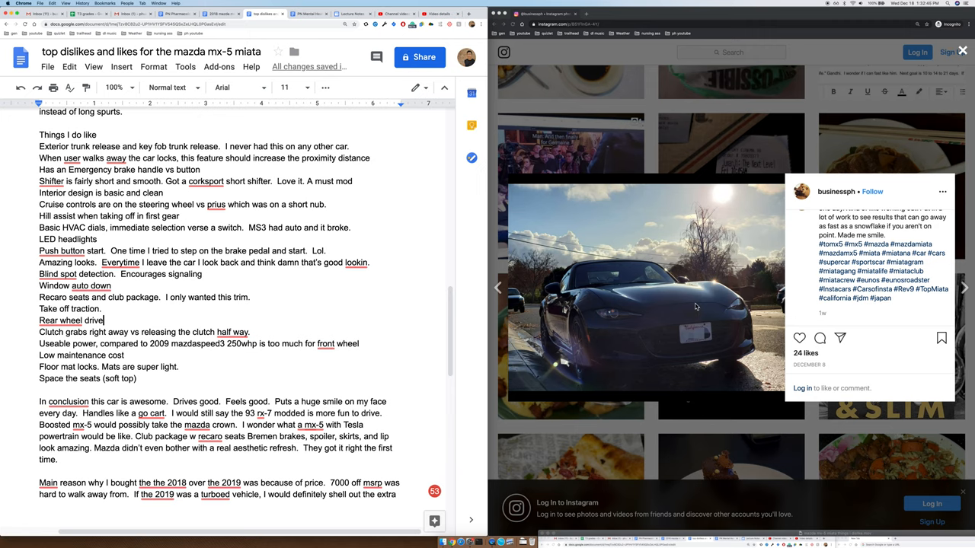
mouse_move(651, 322)
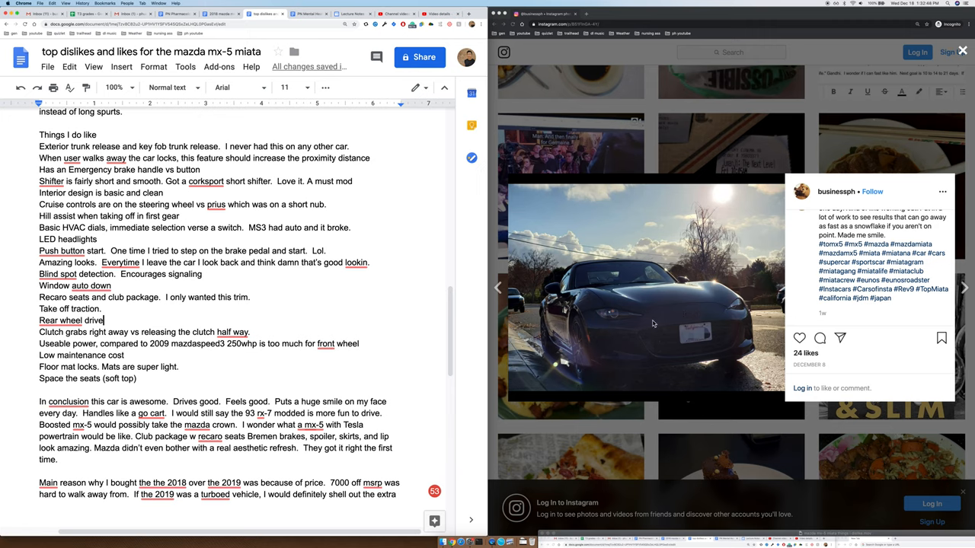
mouse_move(661, 323)
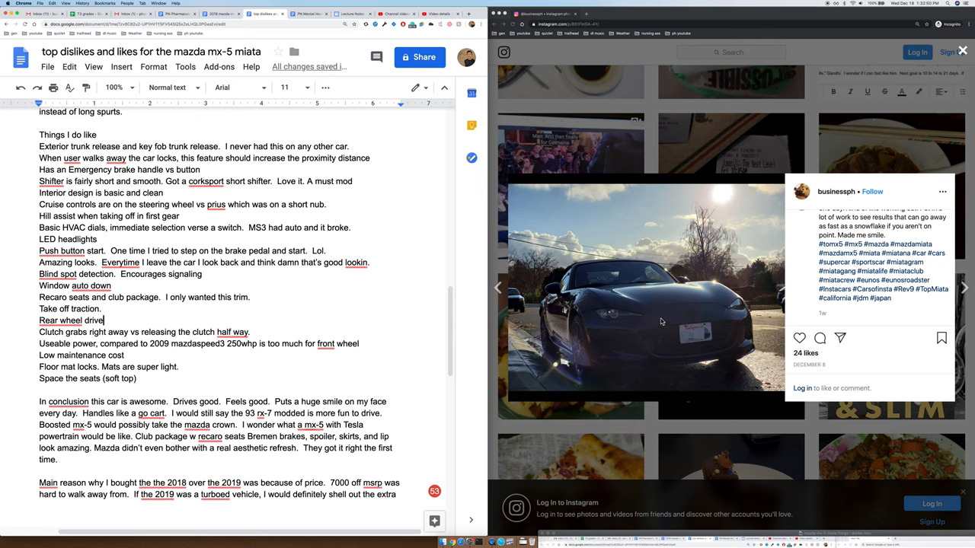
mouse_move(662, 328)
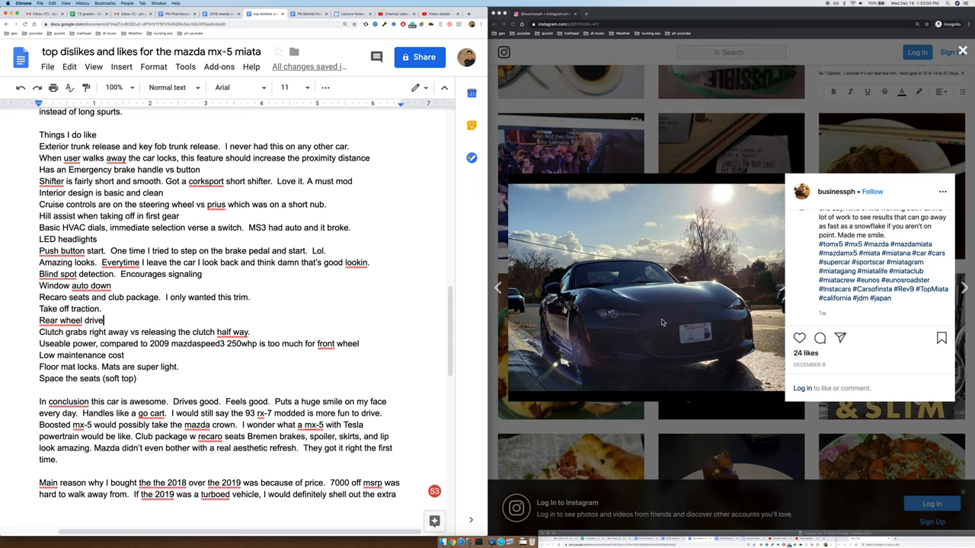
mouse_move(587, 323)
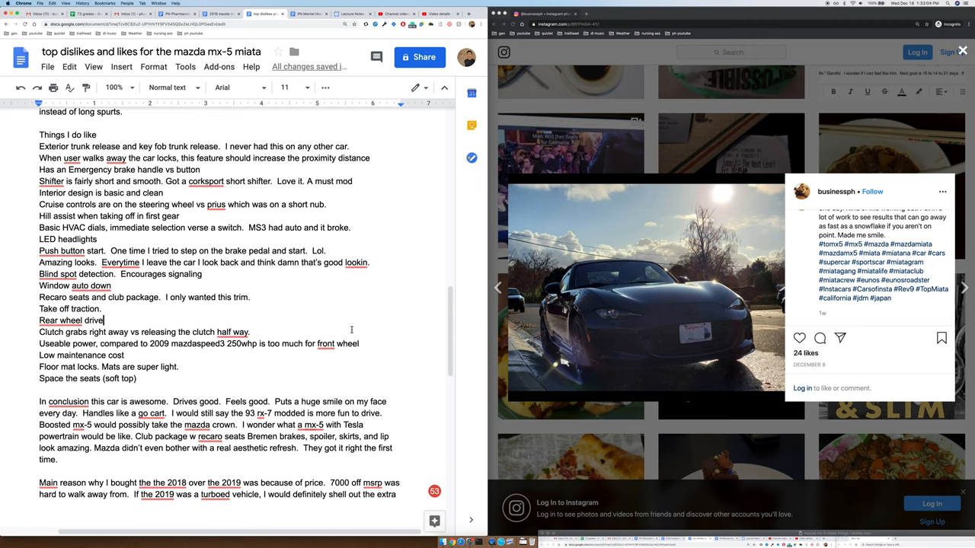
mouse_move(262, 328)
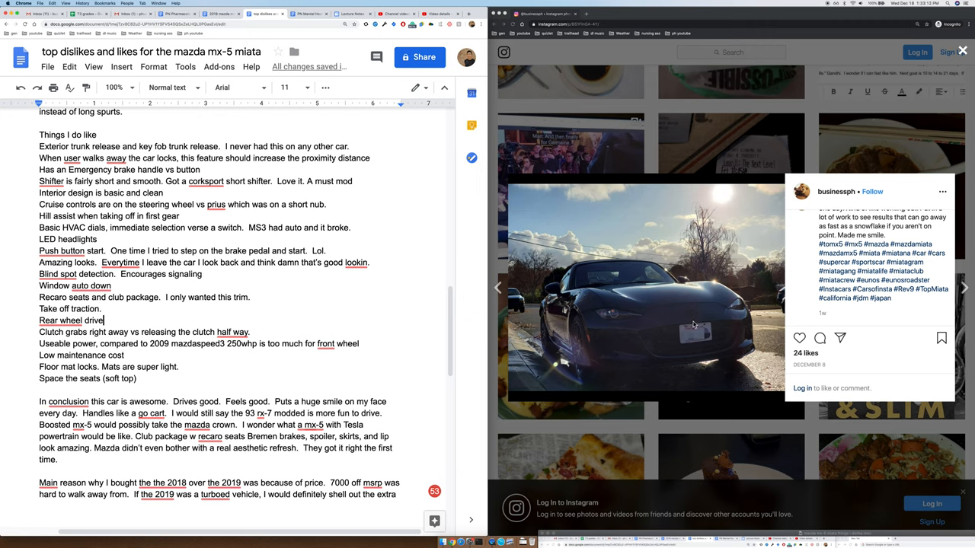
mouse_move(689, 327)
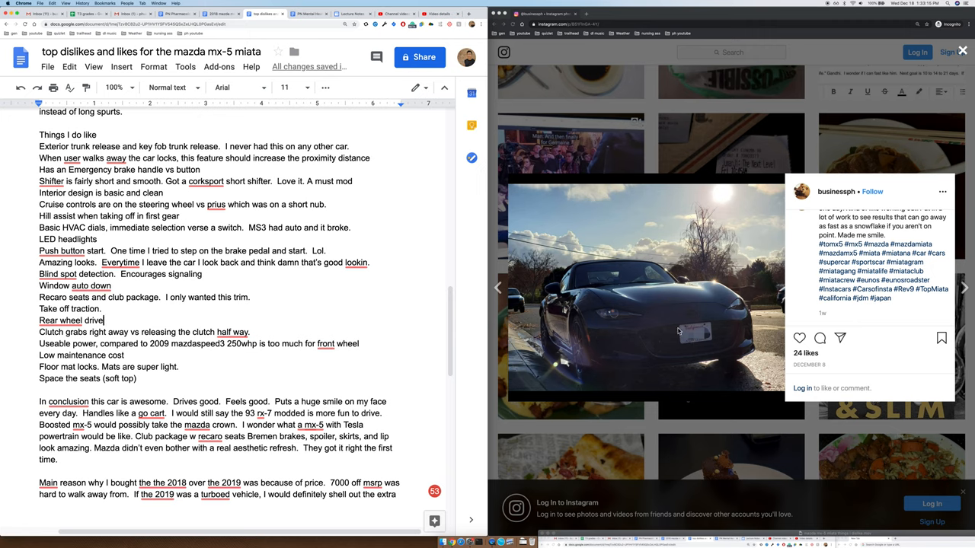
mouse_move(674, 323)
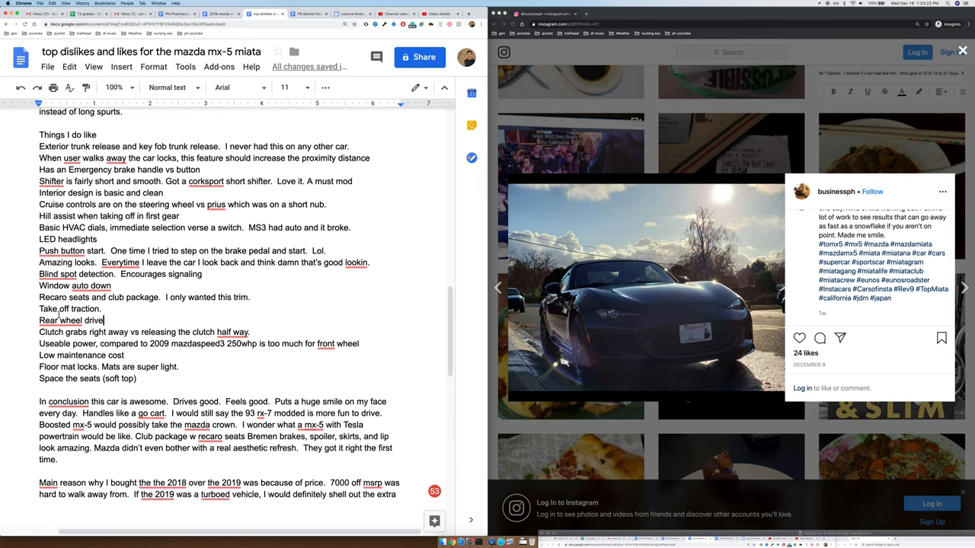
click(151, 415)
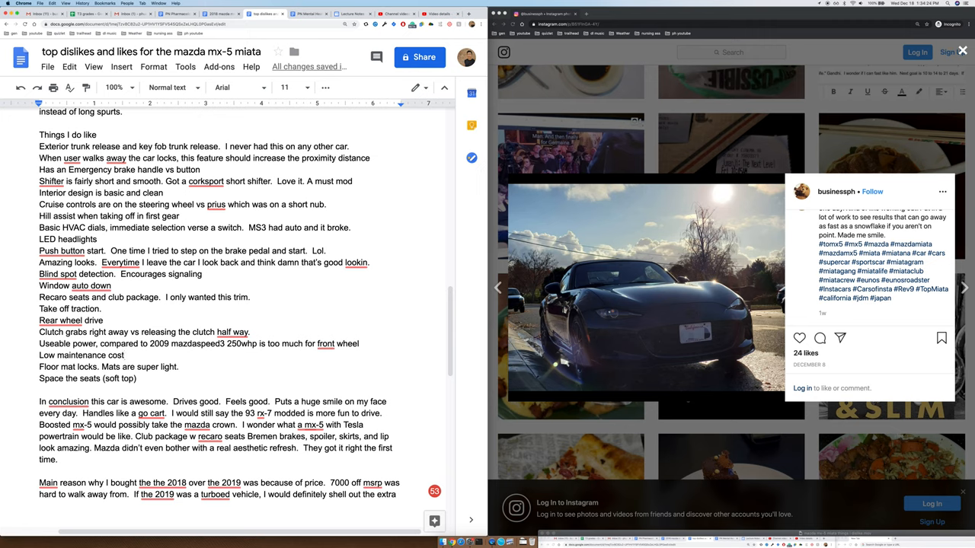
mouse_move(588, 313)
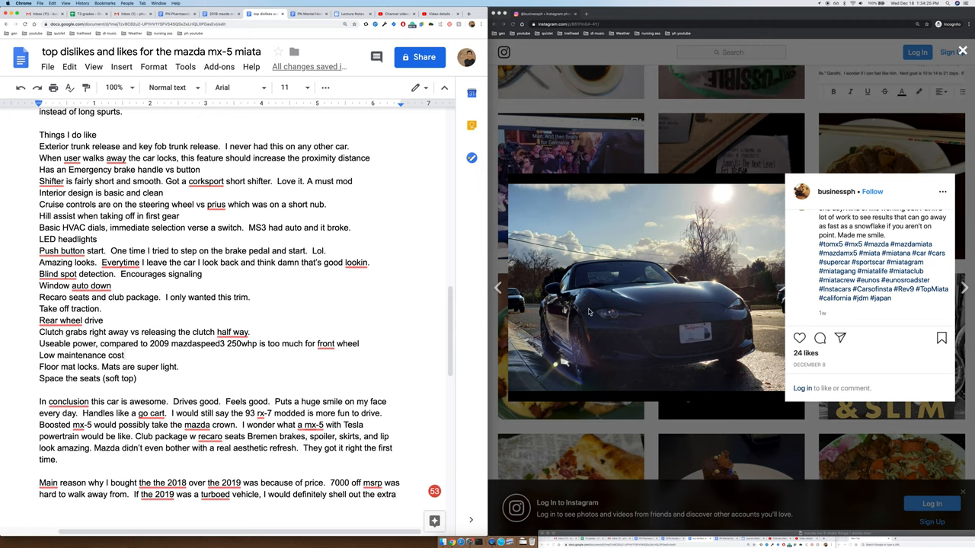
mouse_move(600, 344)
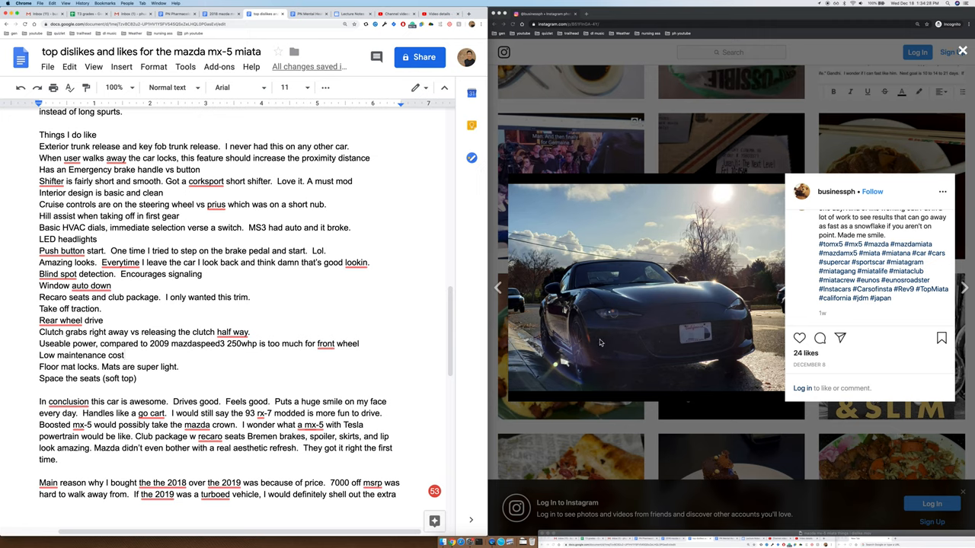
mouse_move(650, 308)
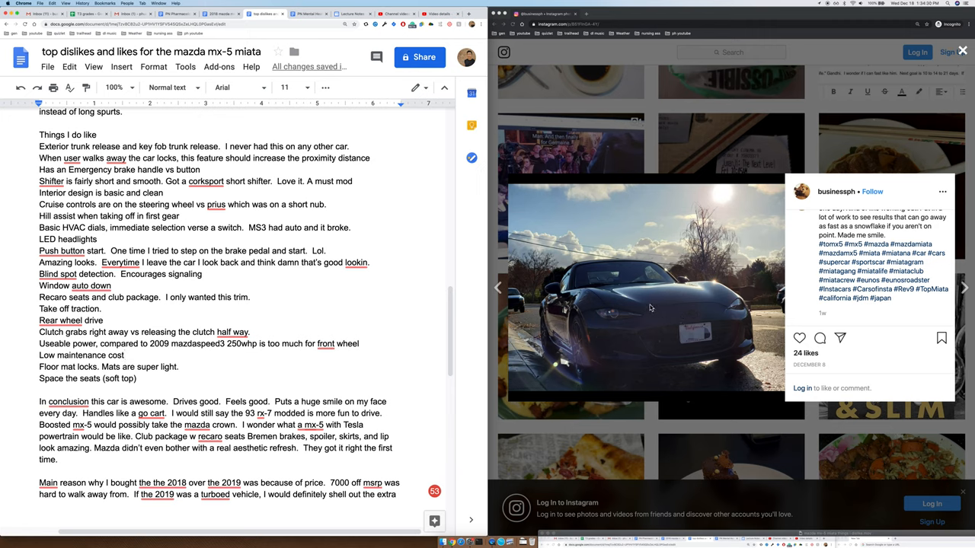
mouse_move(679, 288)
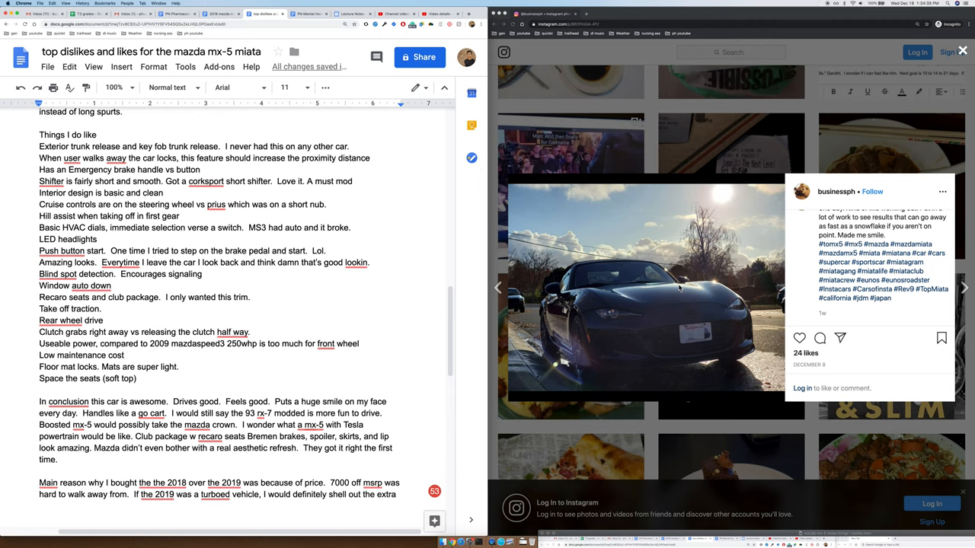
mouse_move(585, 335)
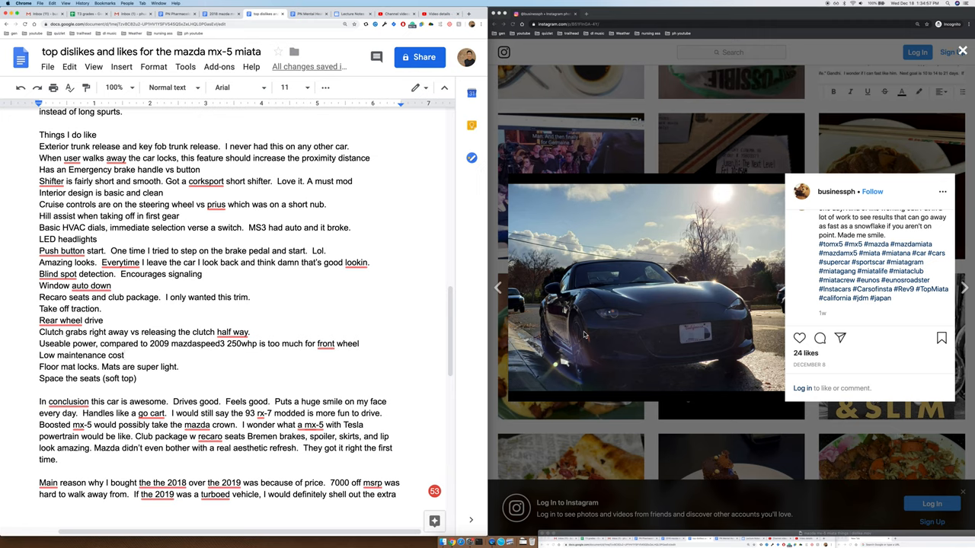
mouse_move(579, 323)
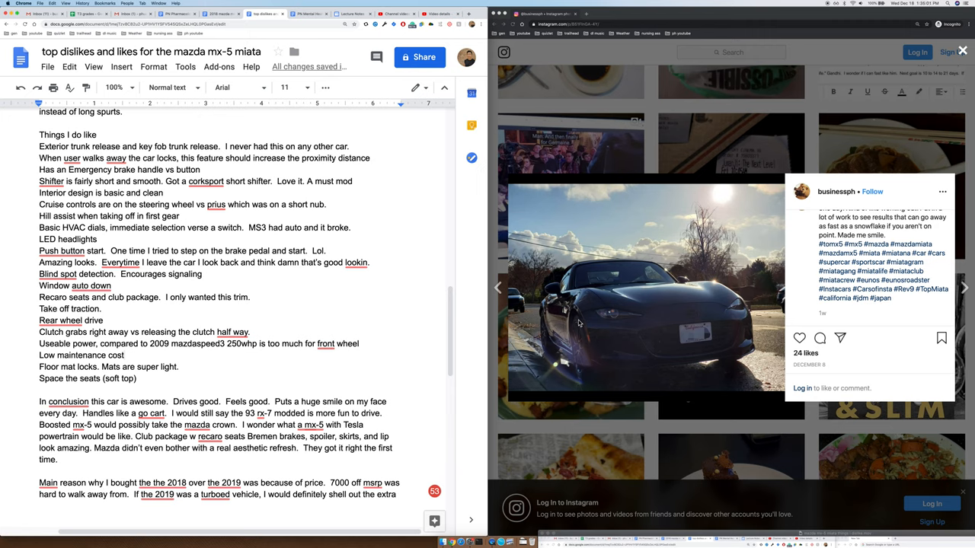
mouse_move(541, 343)
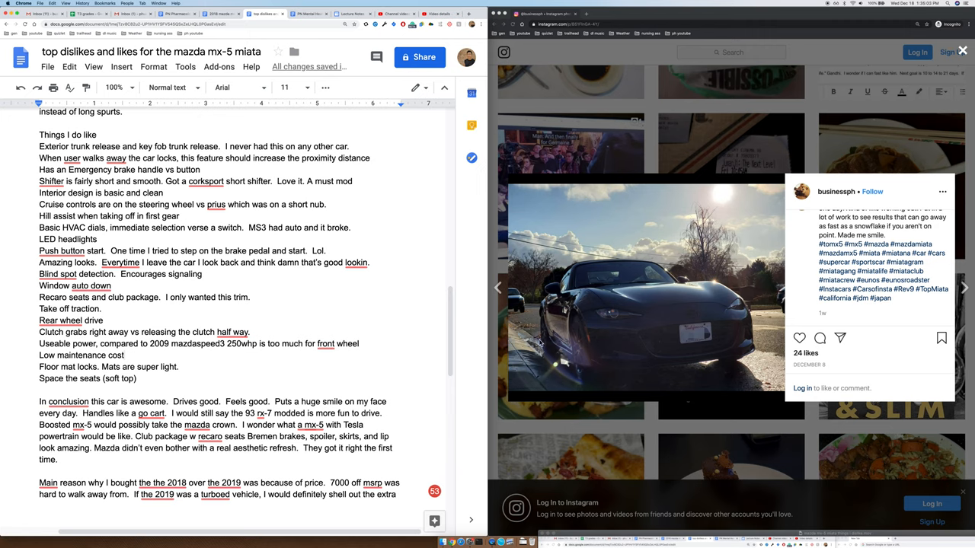
mouse_move(543, 344)
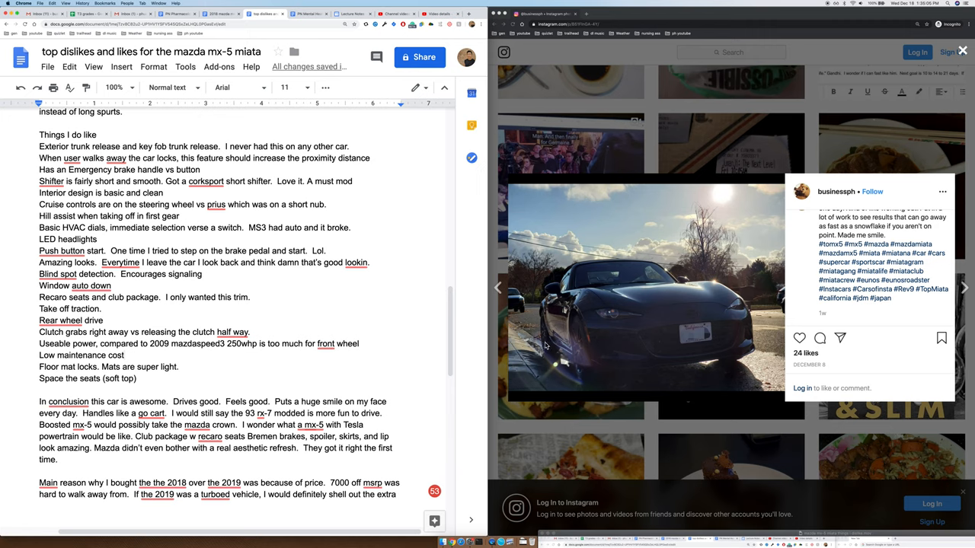
mouse_move(545, 348)
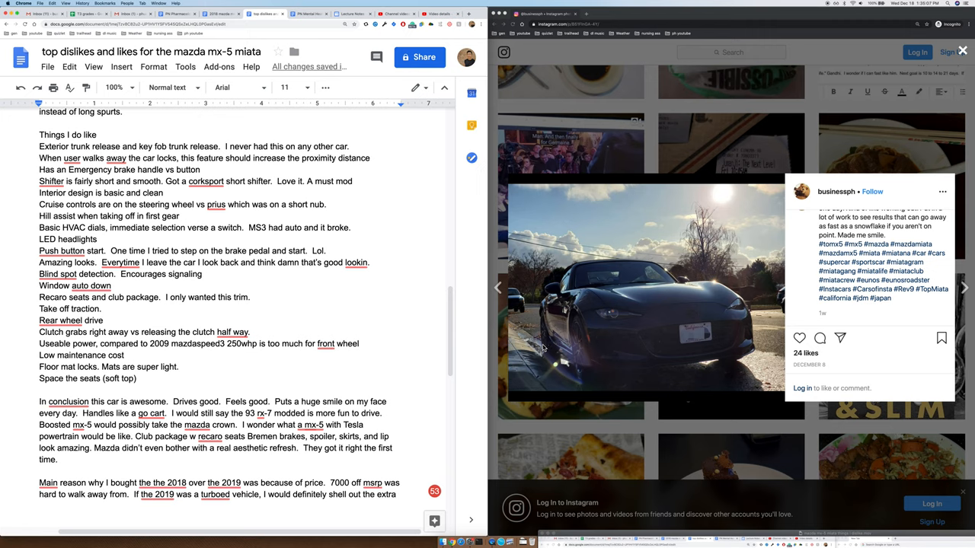
click(61, 319)
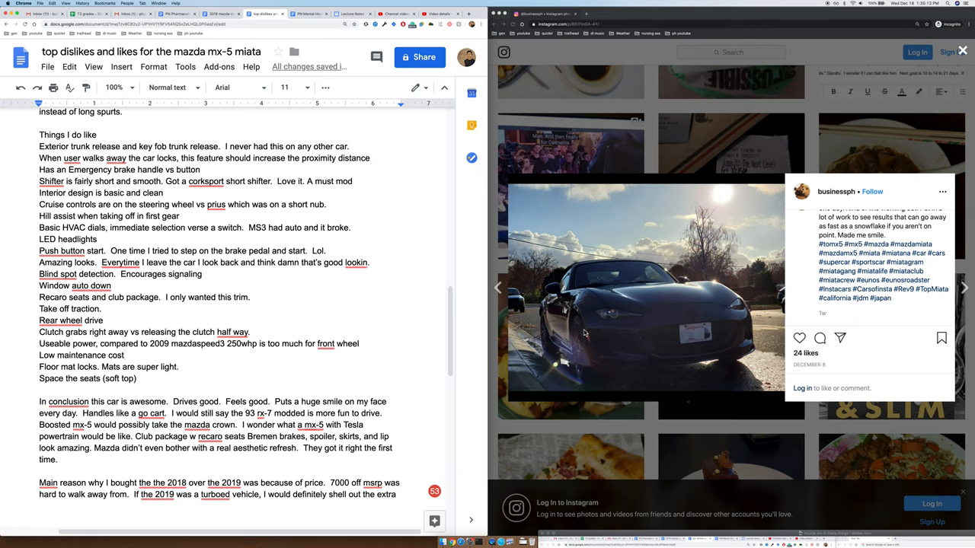
click(123, 355)
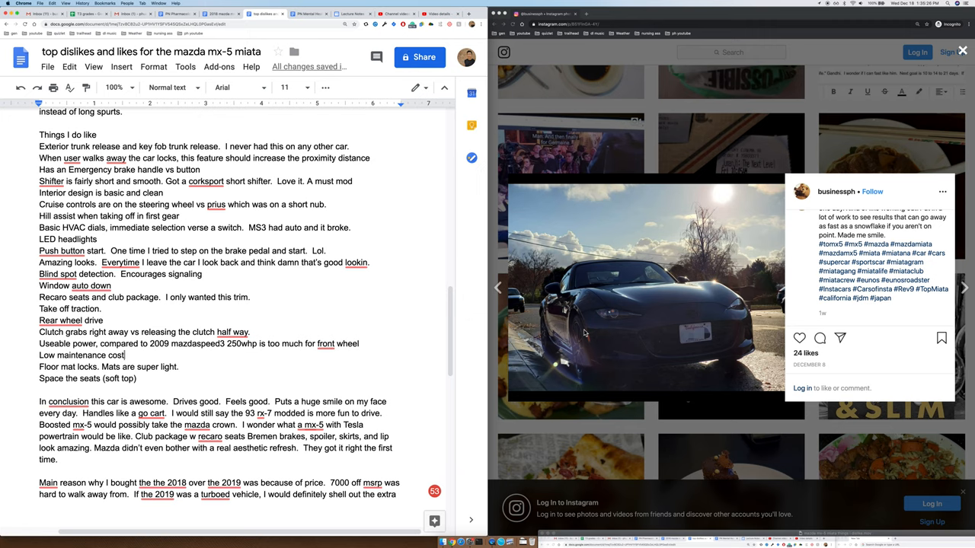
mouse_move(551, 325)
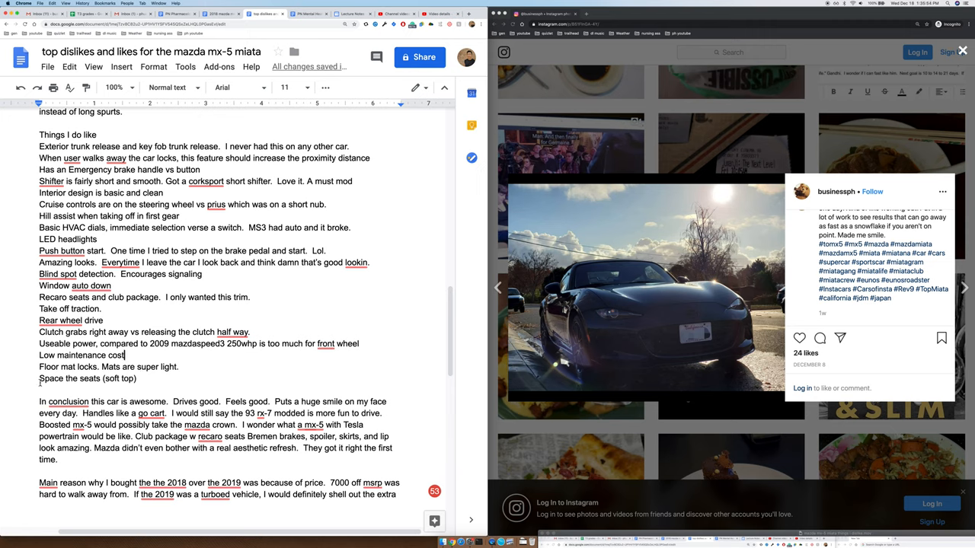
double_click(69, 377)
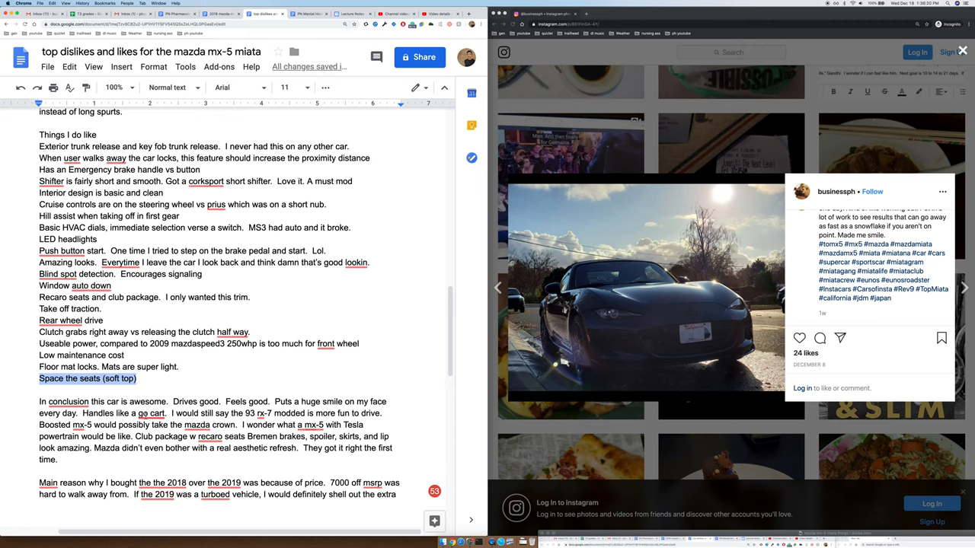
click(152, 414)
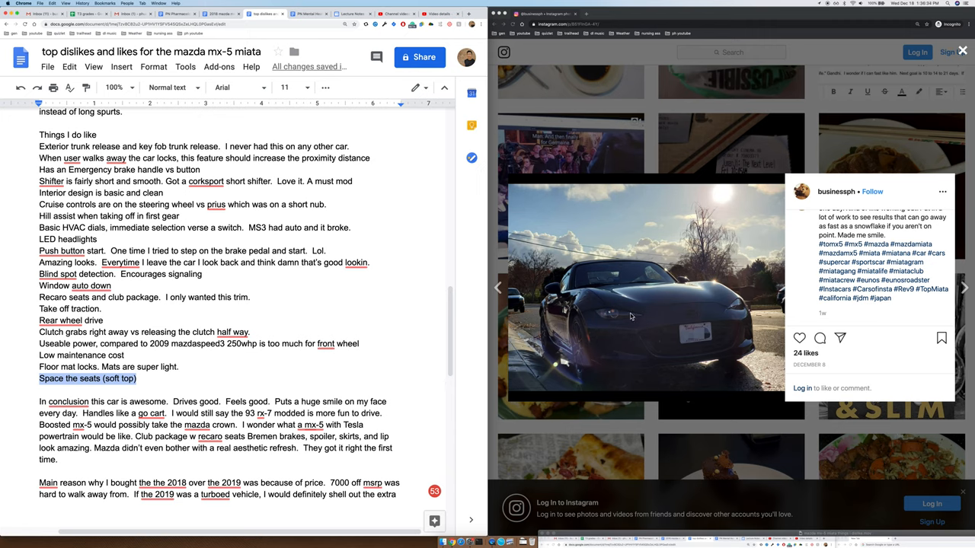
mouse_move(192, 389)
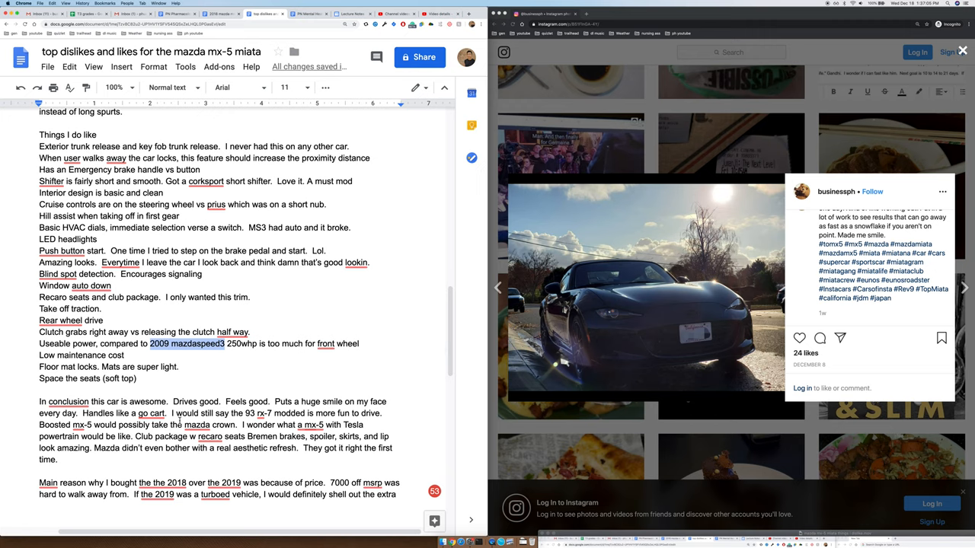
mouse_move(94, 436)
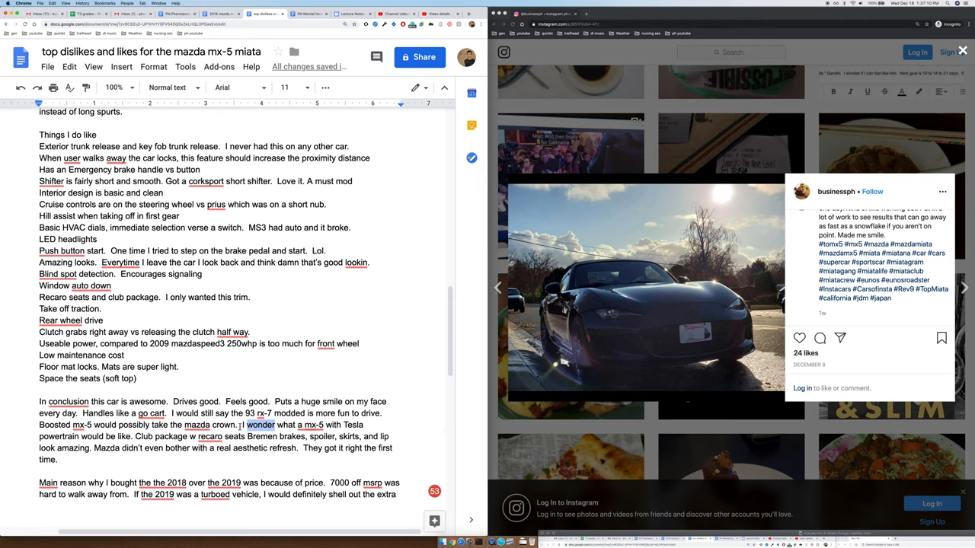
click(313, 425)
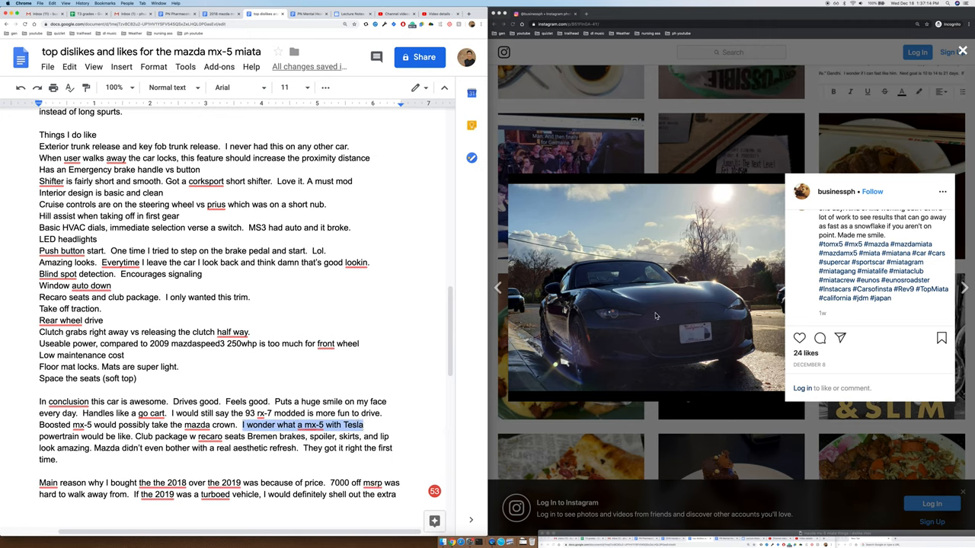
mouse_move(652, 320)
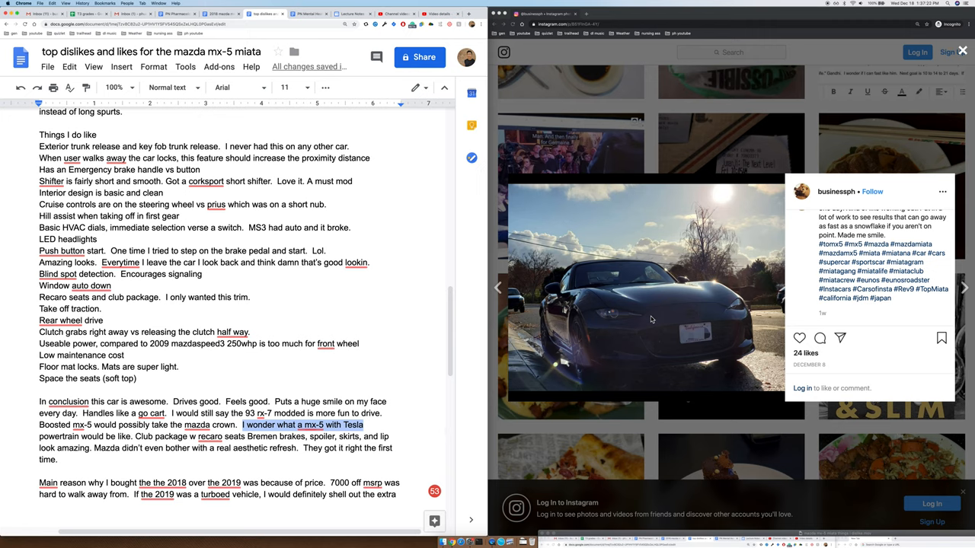
mouse_move(652, 323)
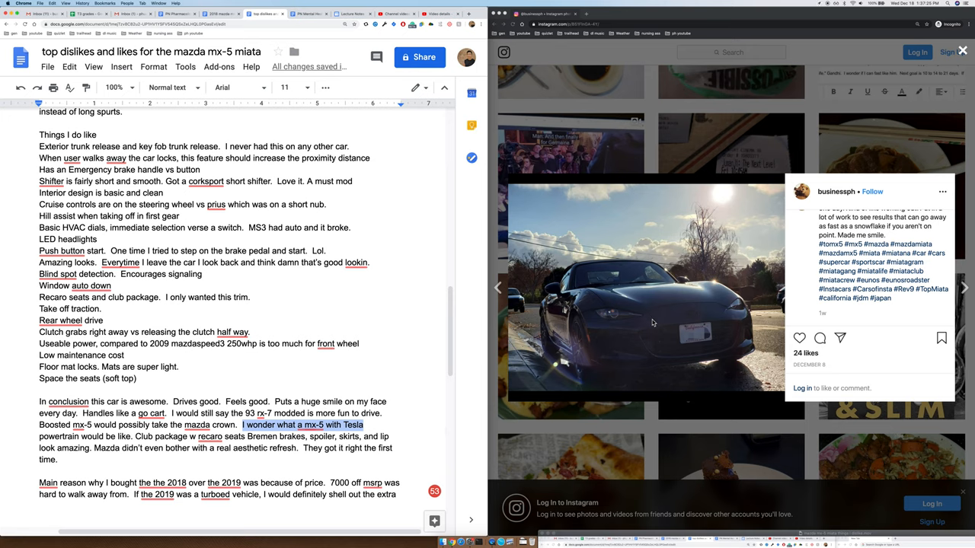
mouse_move(652, 323)
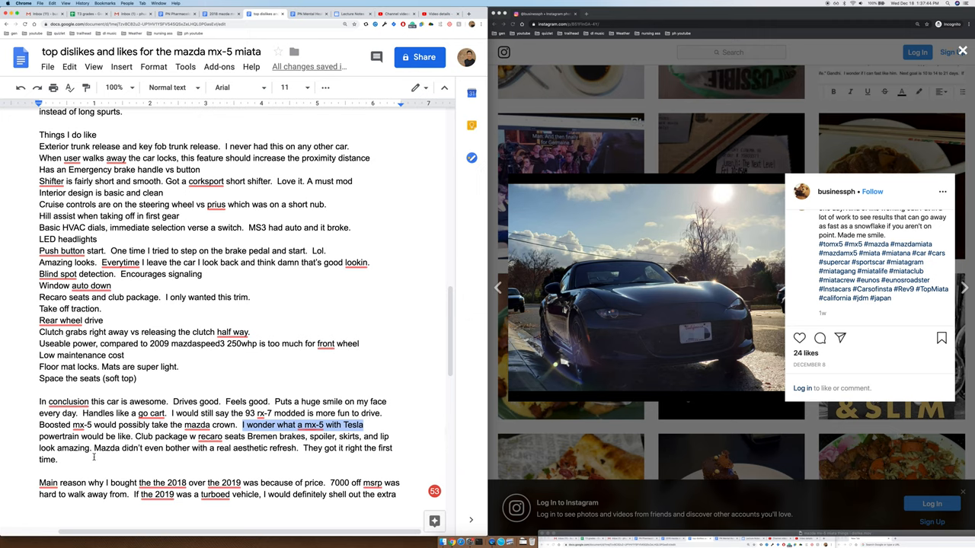
drag(94, 447, 299, 448)
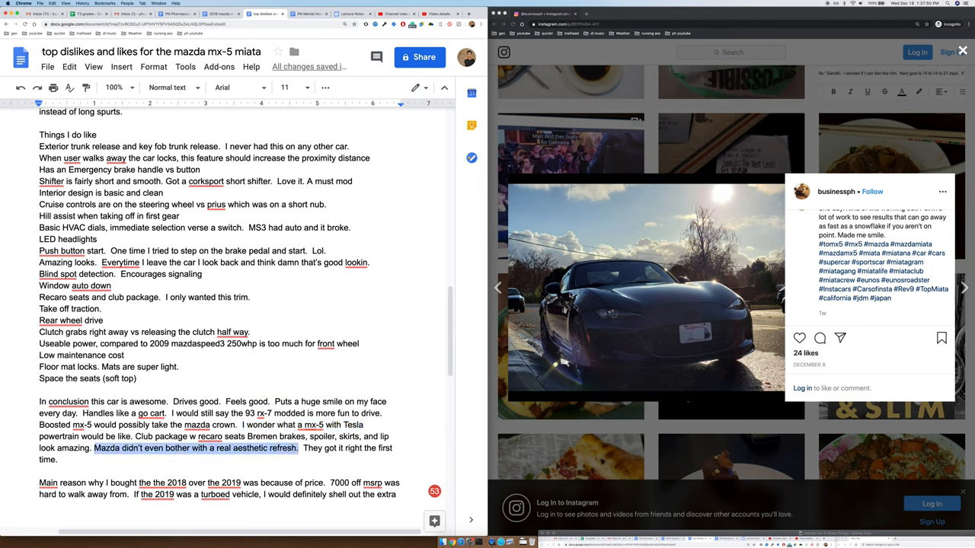
mouse_move(643, 337)
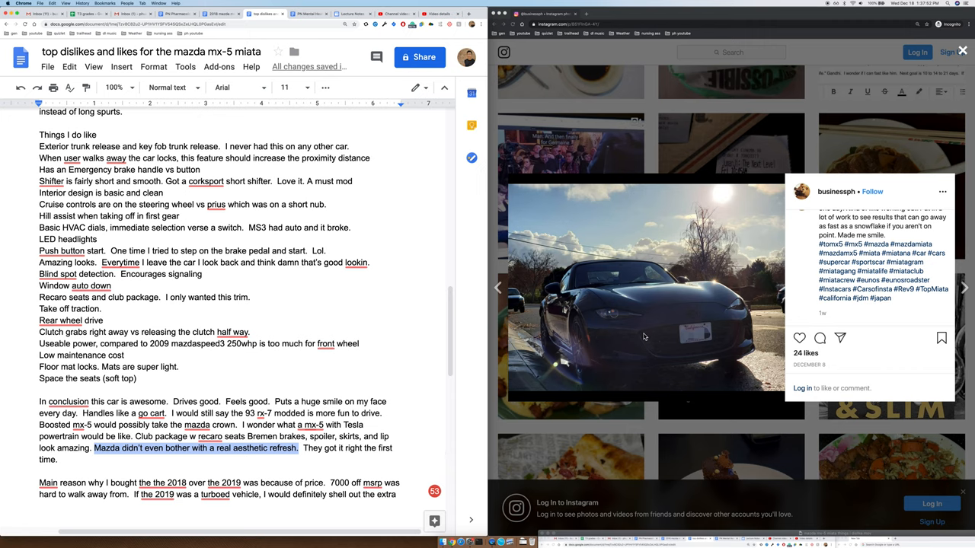
mouse_move(667, 320)
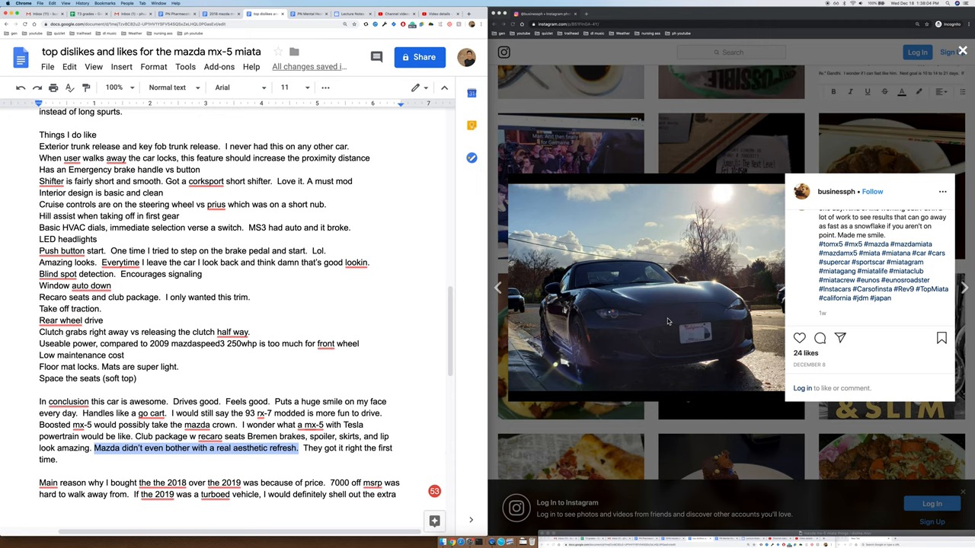
mouse_move(660, 319)
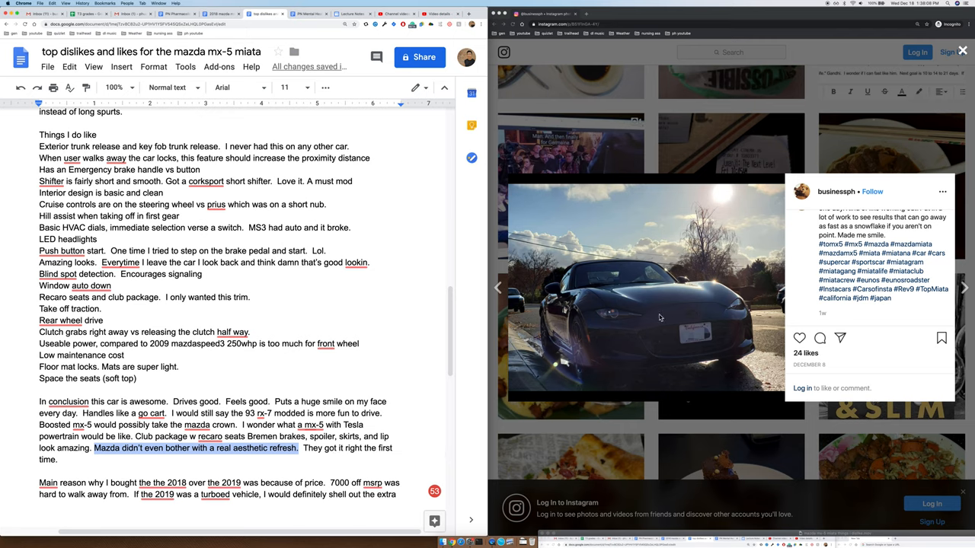
click(210, 436)
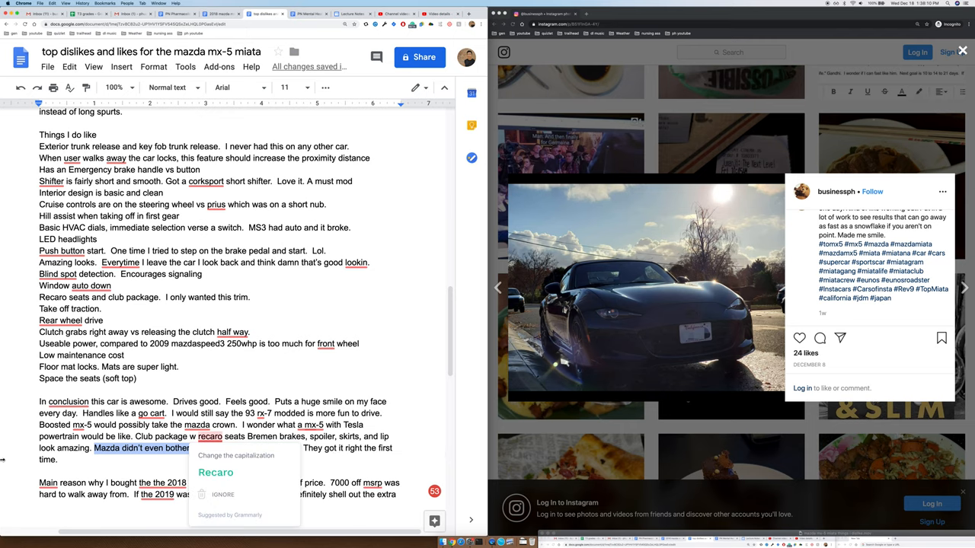
scroll(down, 3)
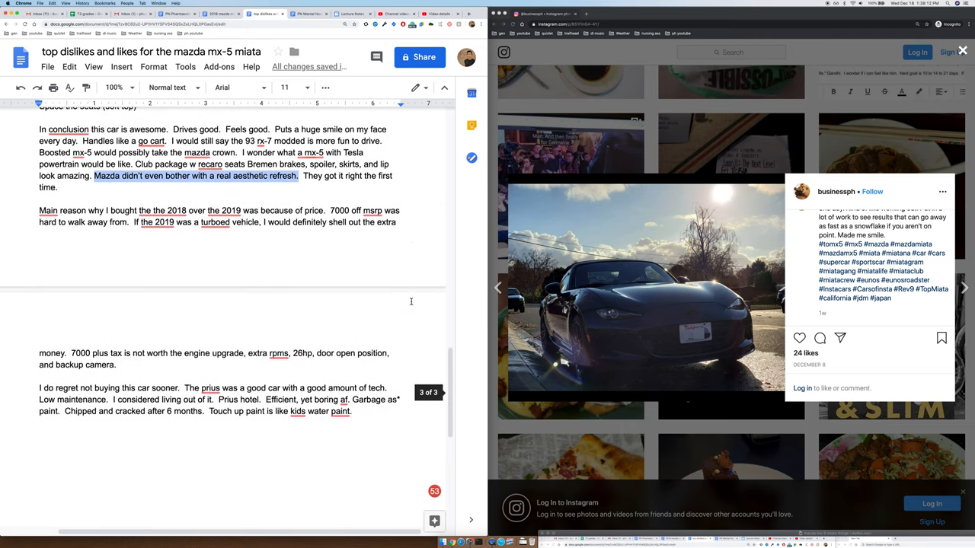
scroll(down, 3)
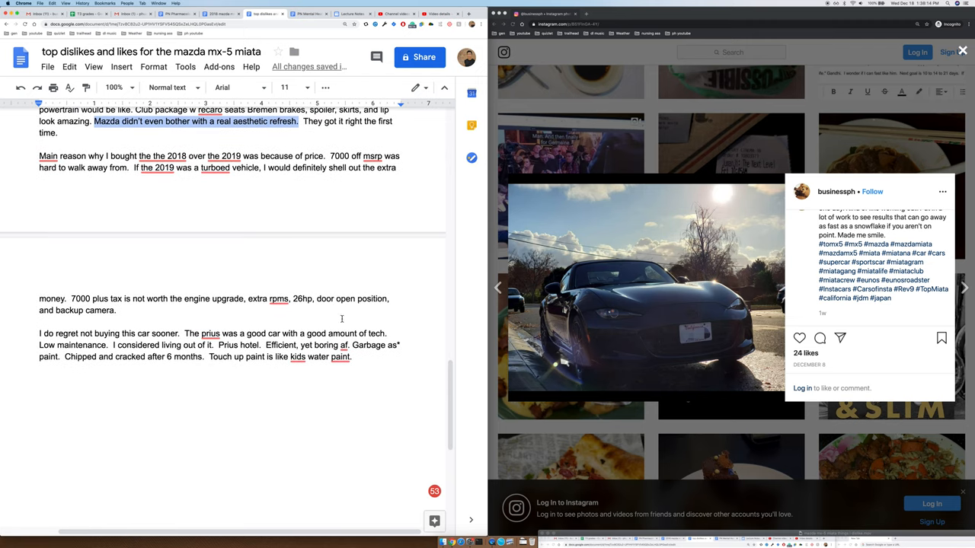
mouse_move(49, 341)
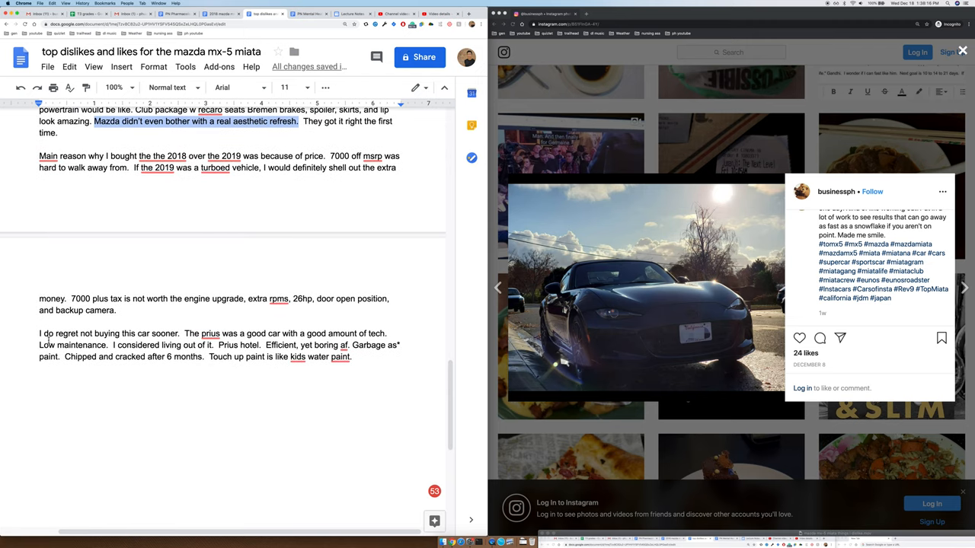